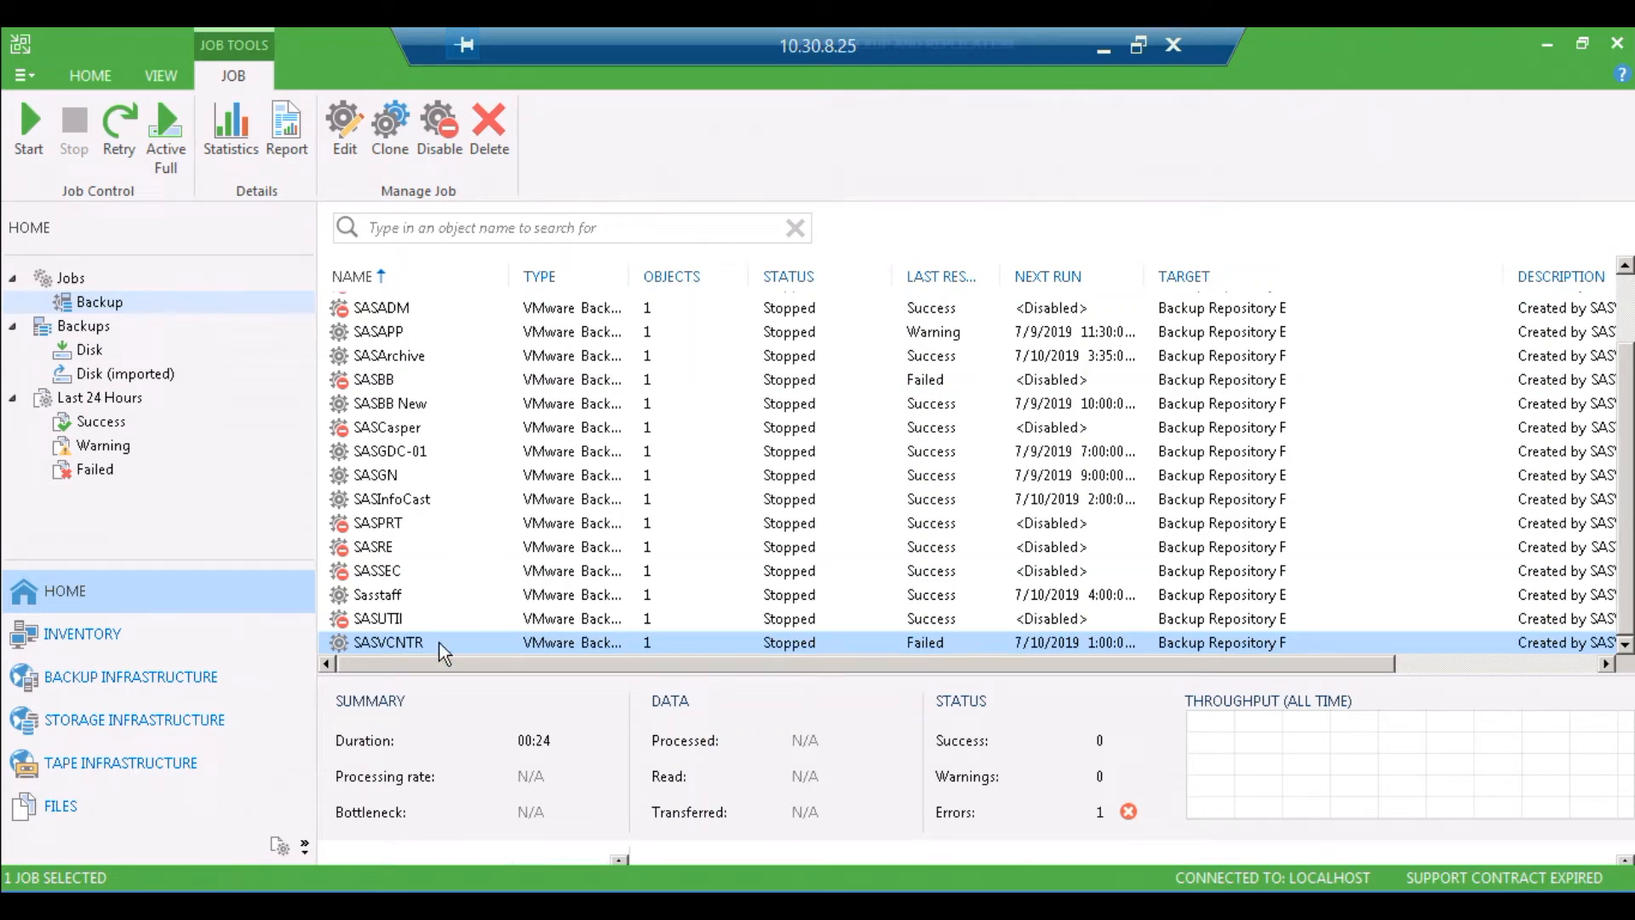
# Step: View the SAVCNTR VM's error: object reference '107' not found in hierarchy cache
pyautogui.doubleClick(389, 641)
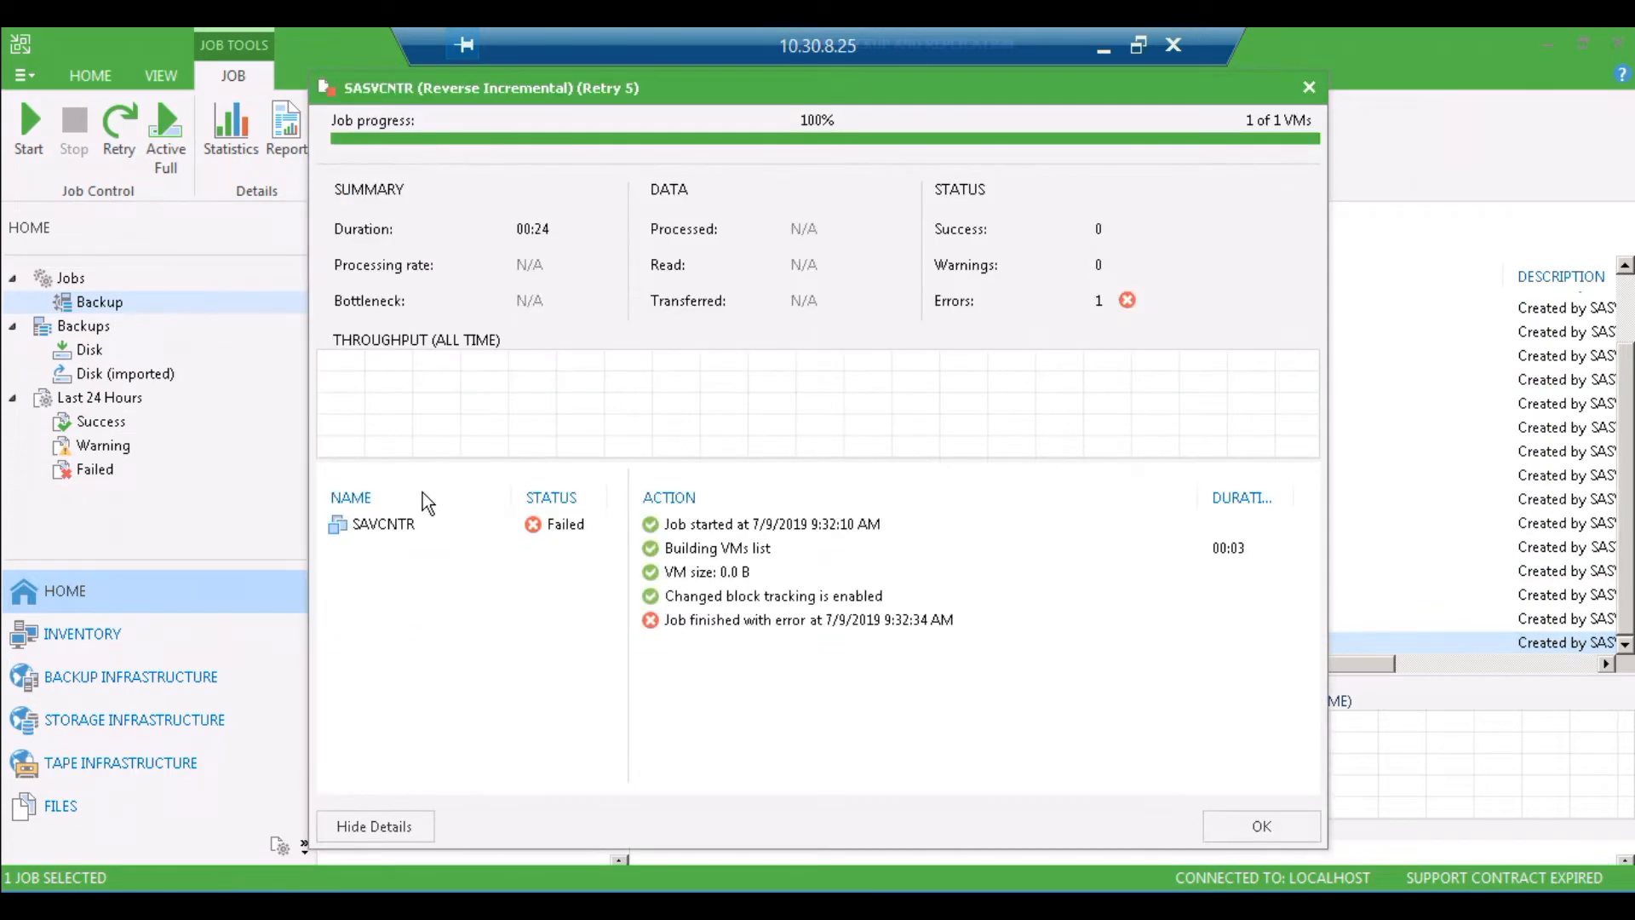
pyautogui.click(382, 523)
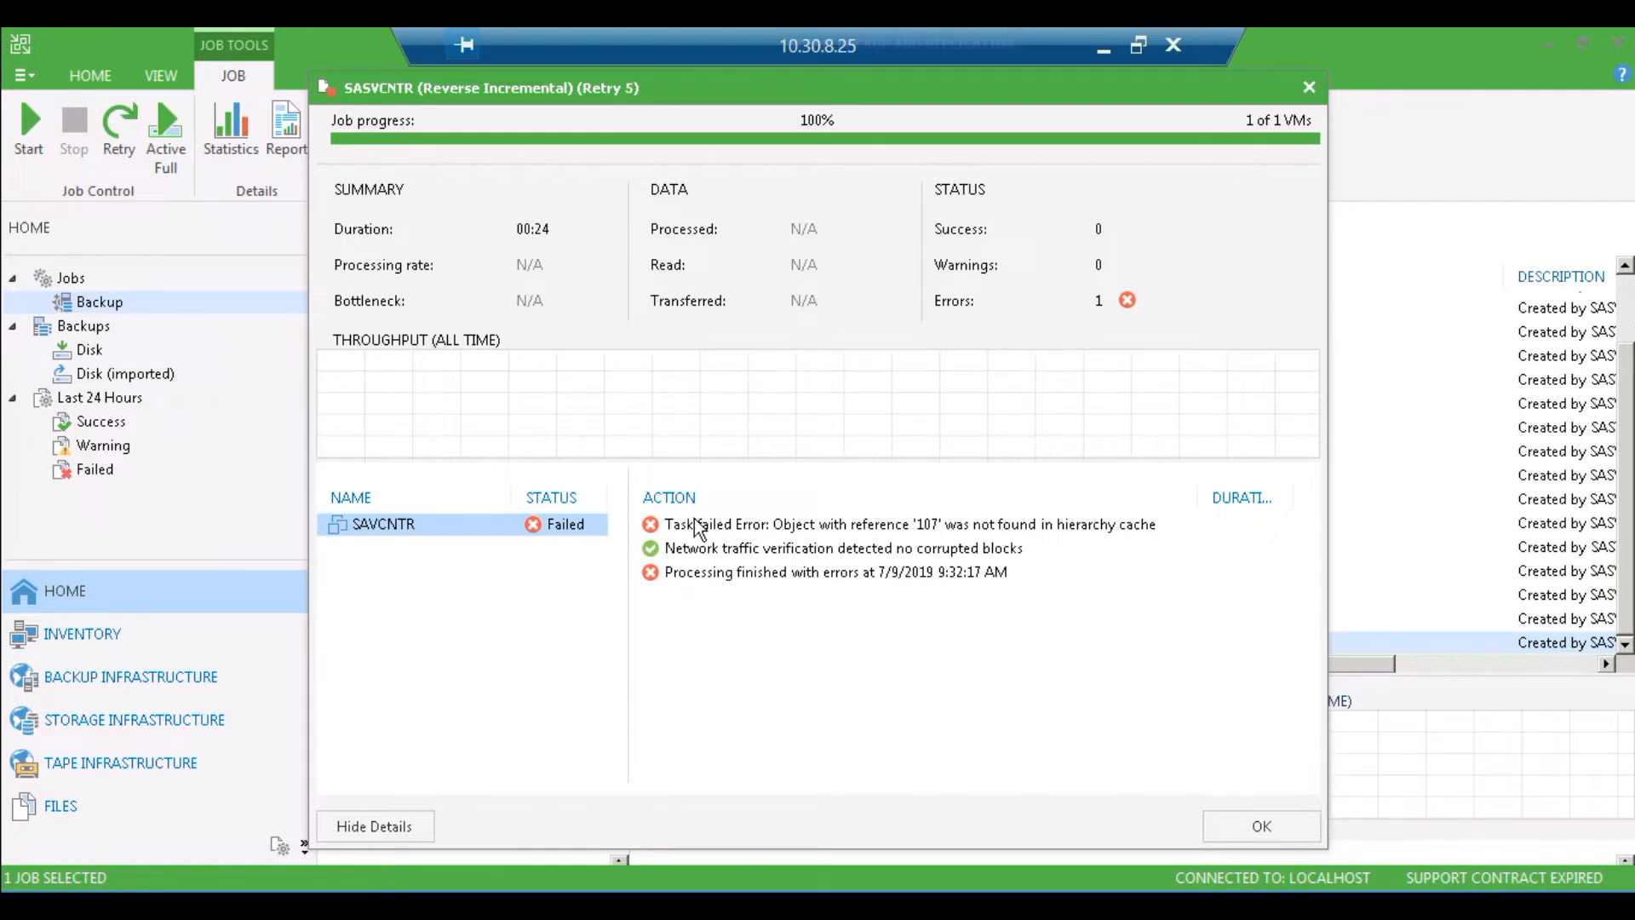
pyautogui.moveTo(827, 535)
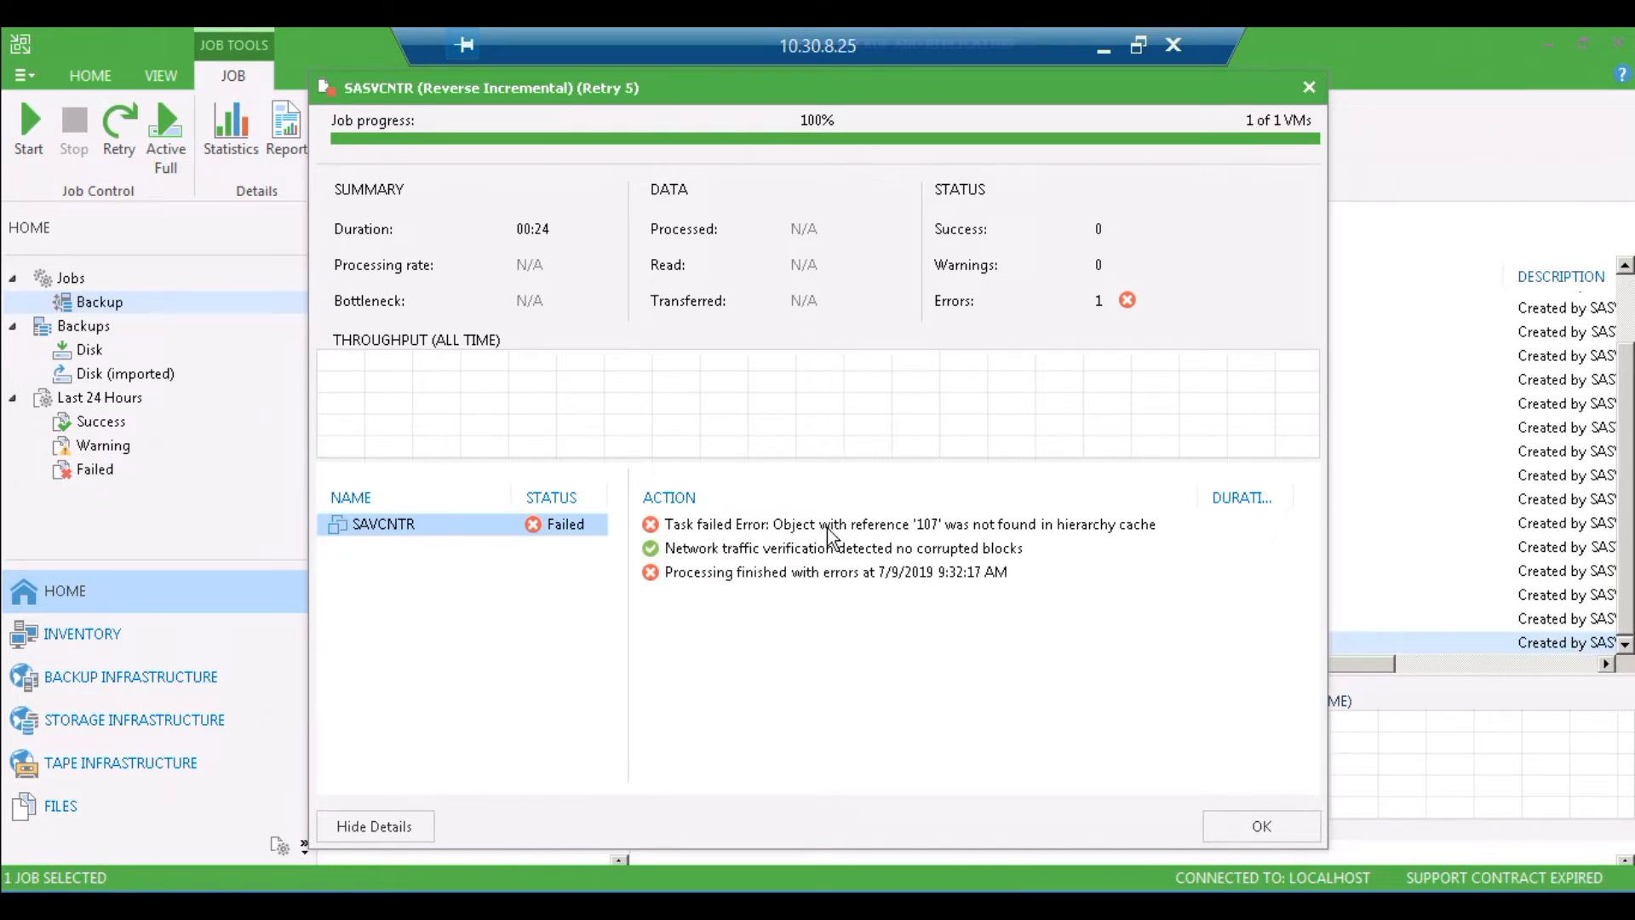
pyautogui.moveTo(1142, 639)
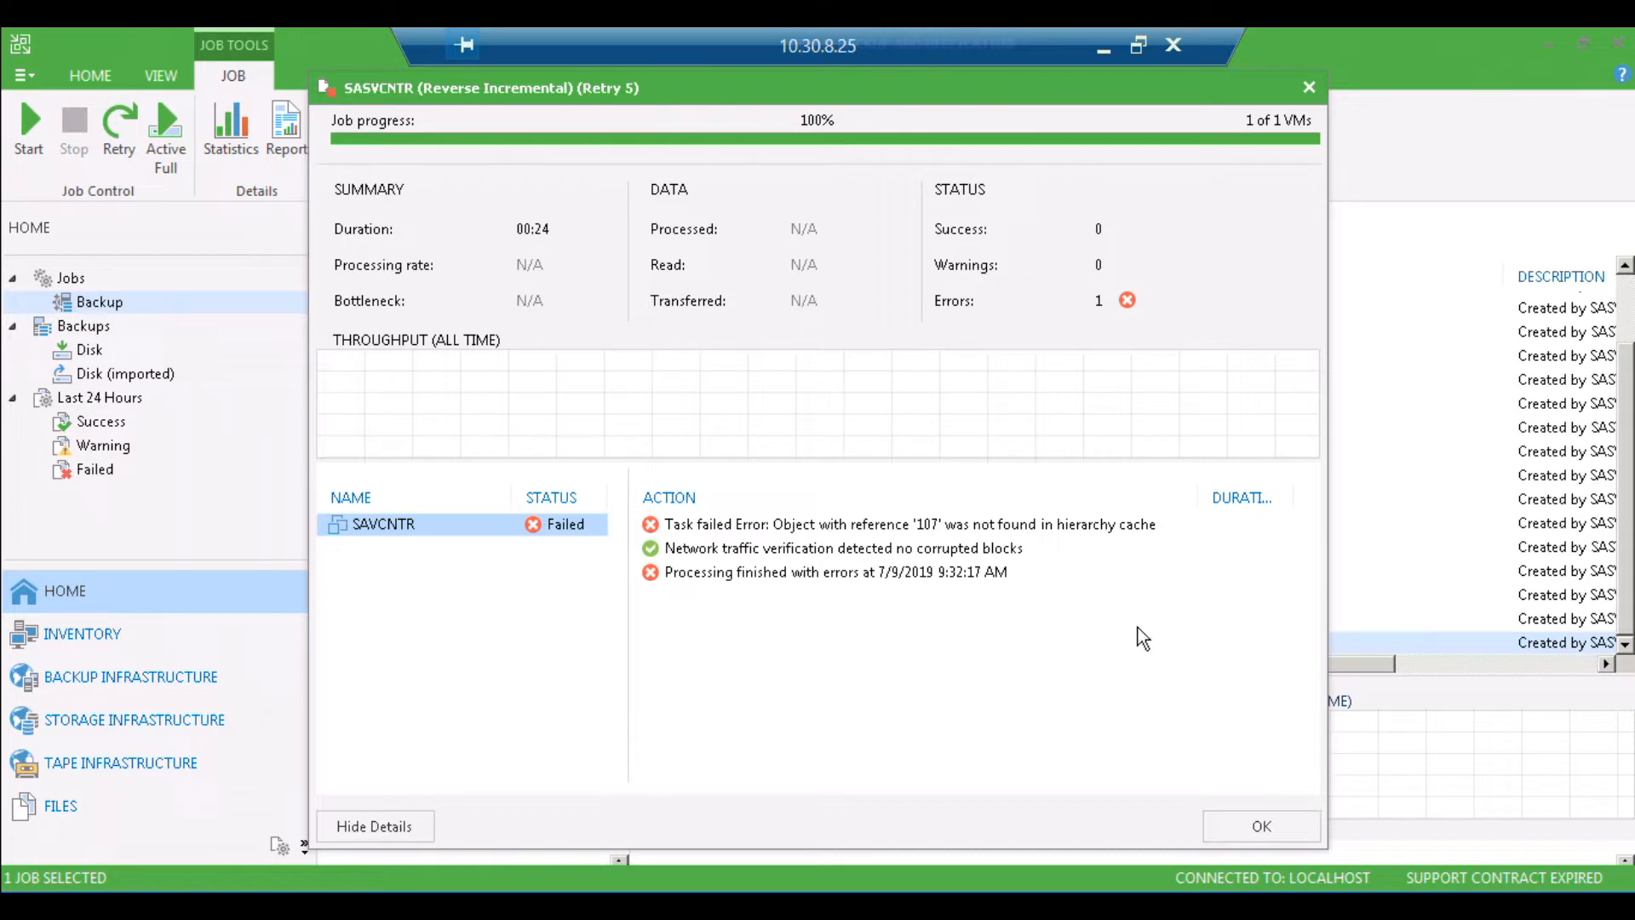
pyautogui.moveTo(1152, 637)
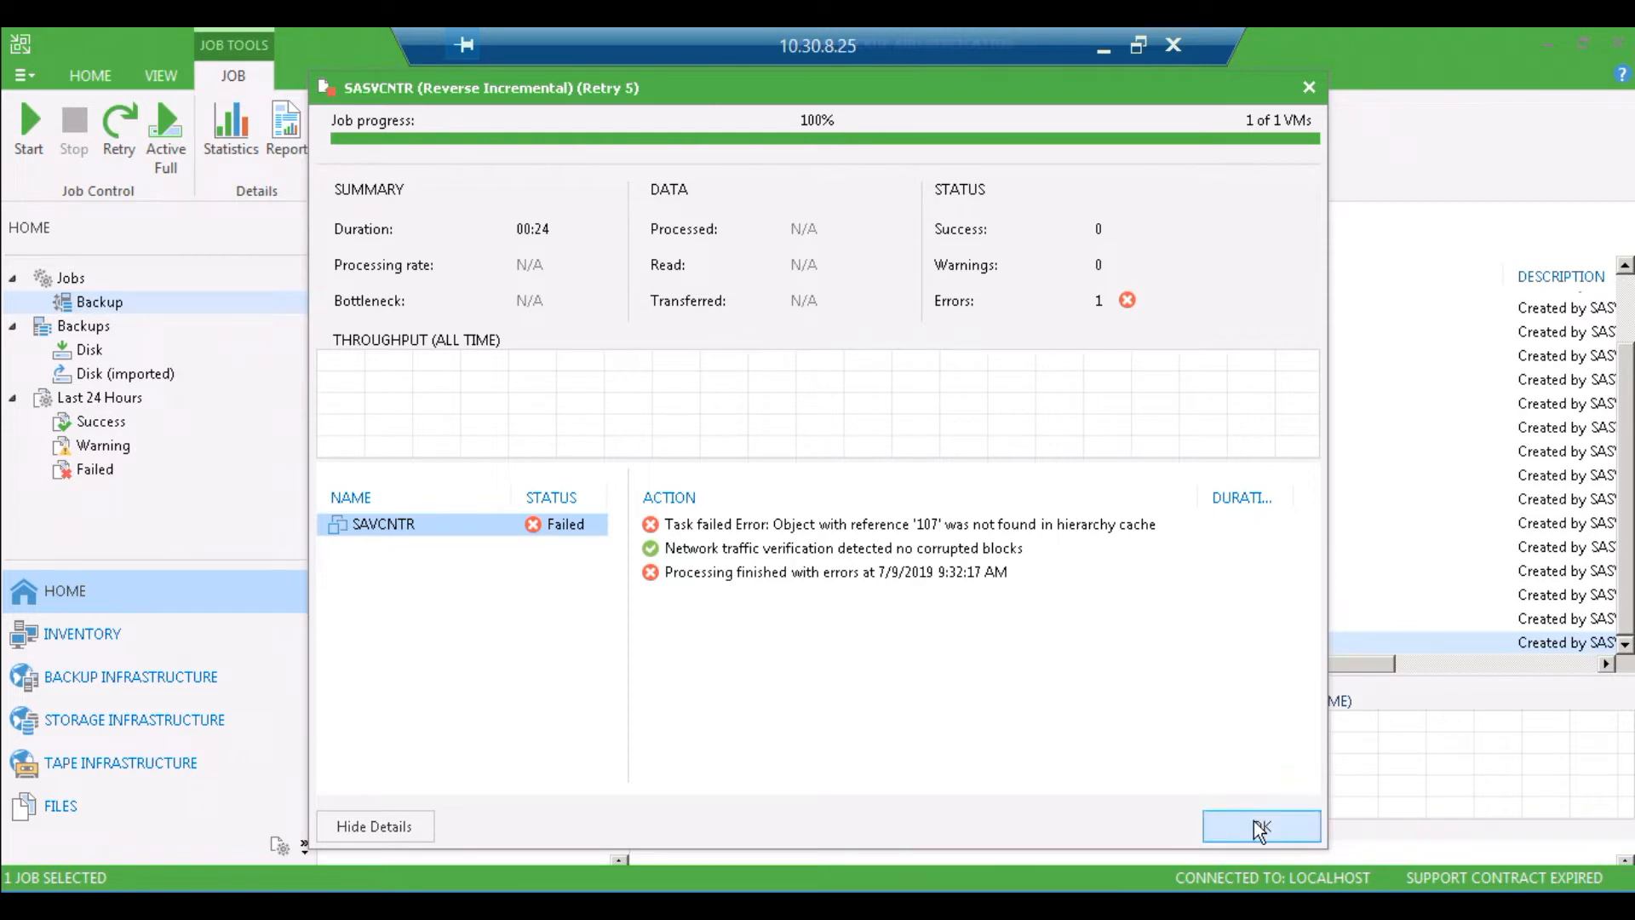
# Step: Close the session details and show the Managed Servers list under Backup Infrastructure
pyautogui.click(1260, 827)
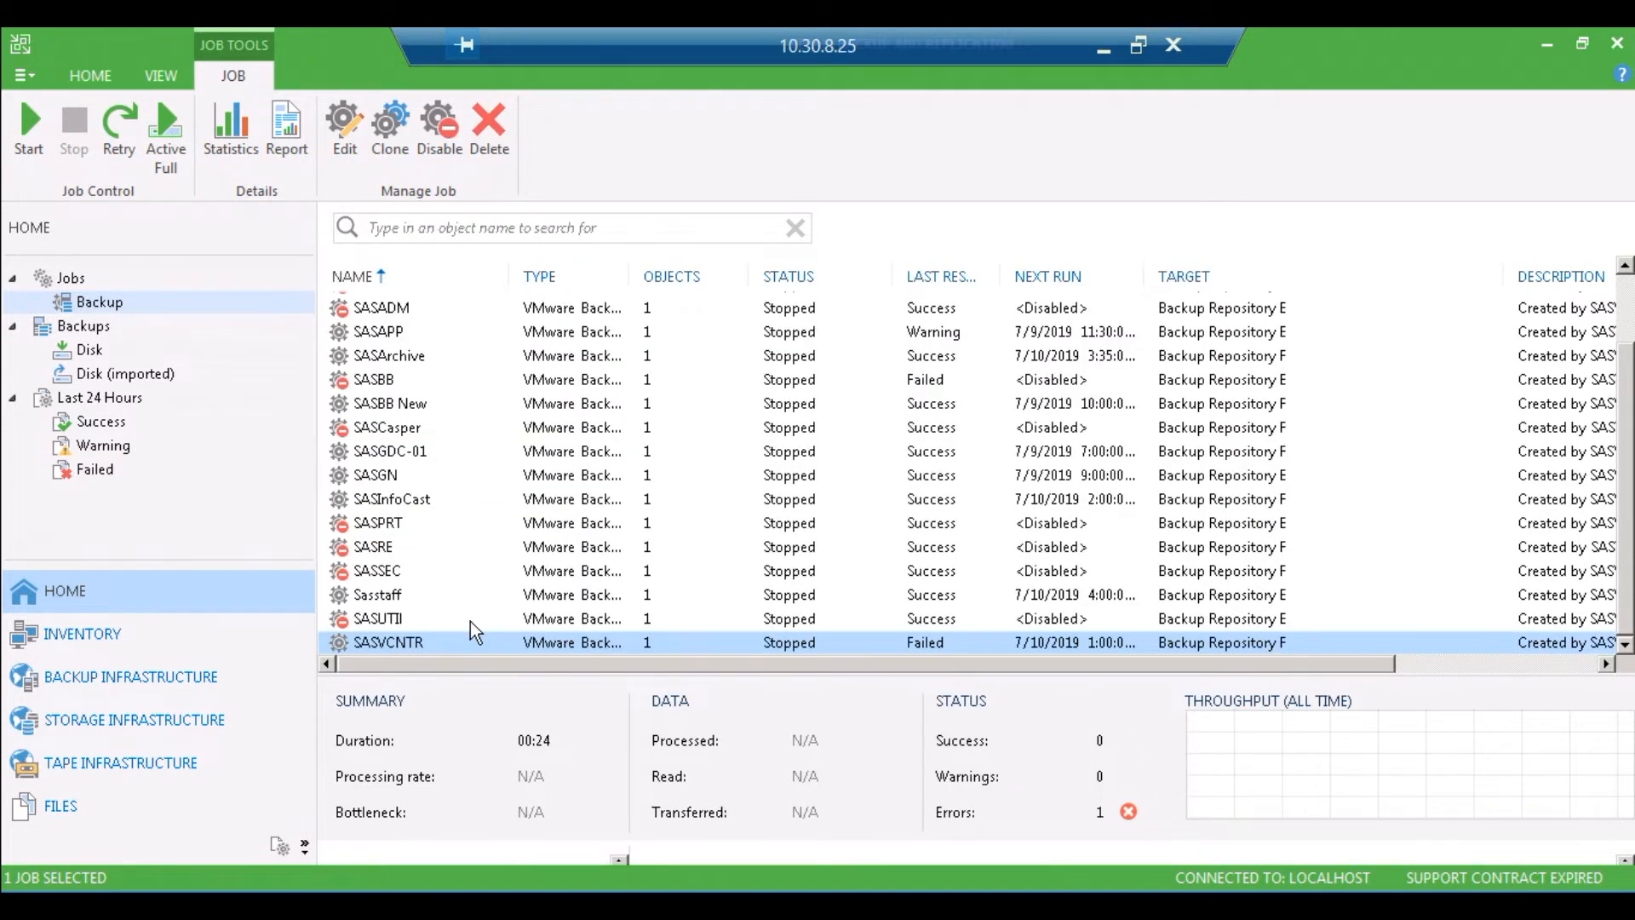
pyautogui.moveTo(485, 443)
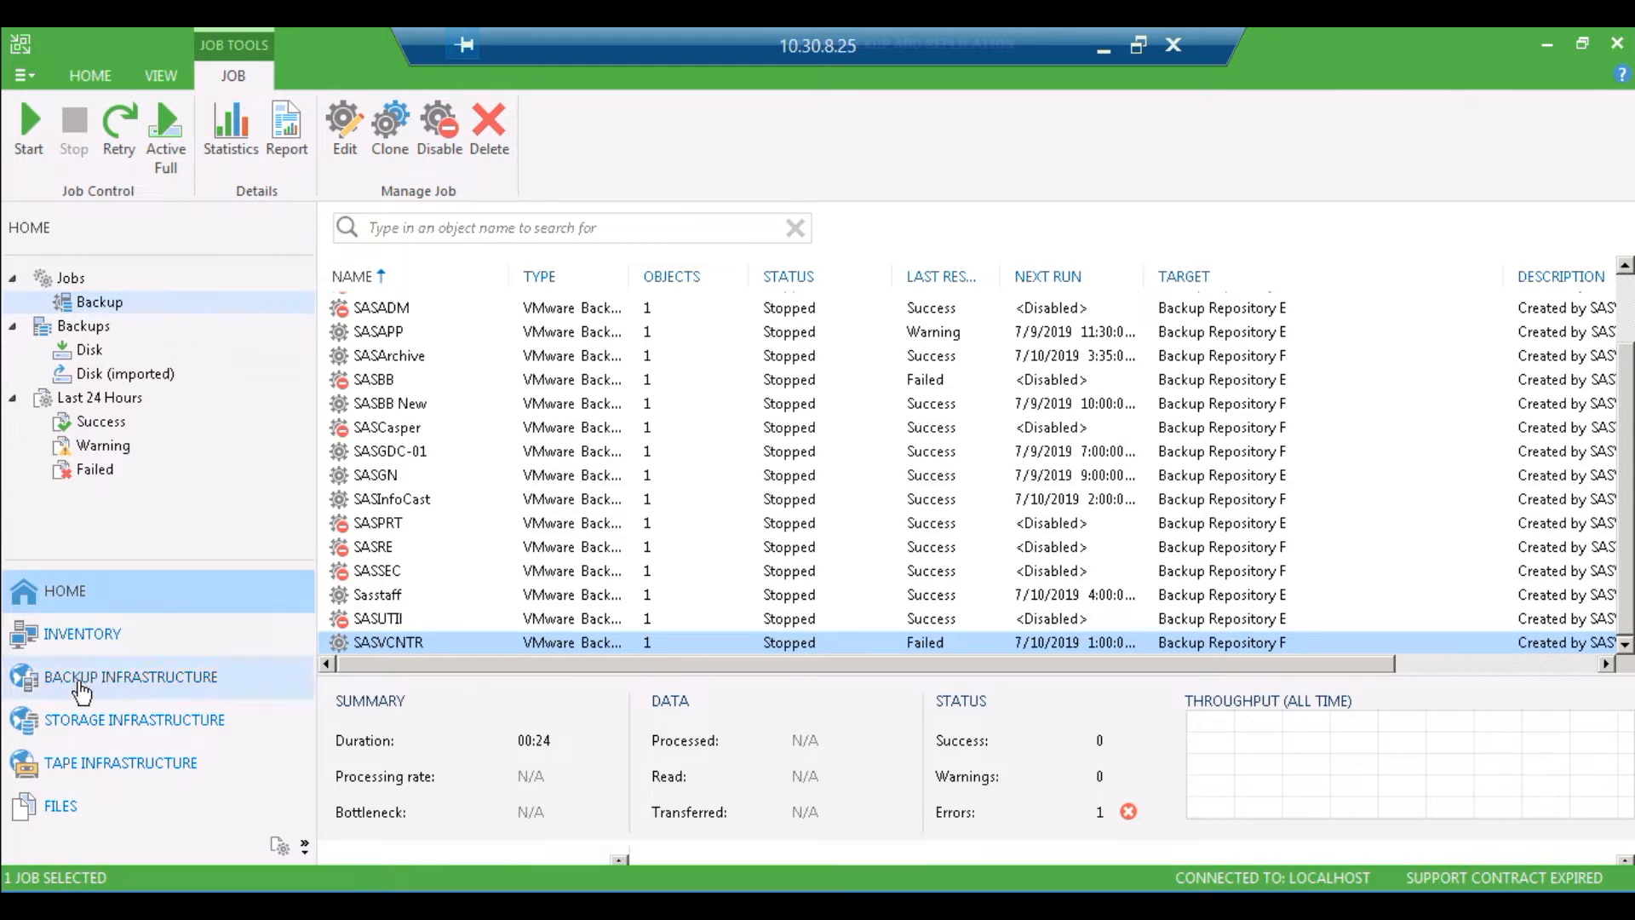
pyautogui.click(131, 677)
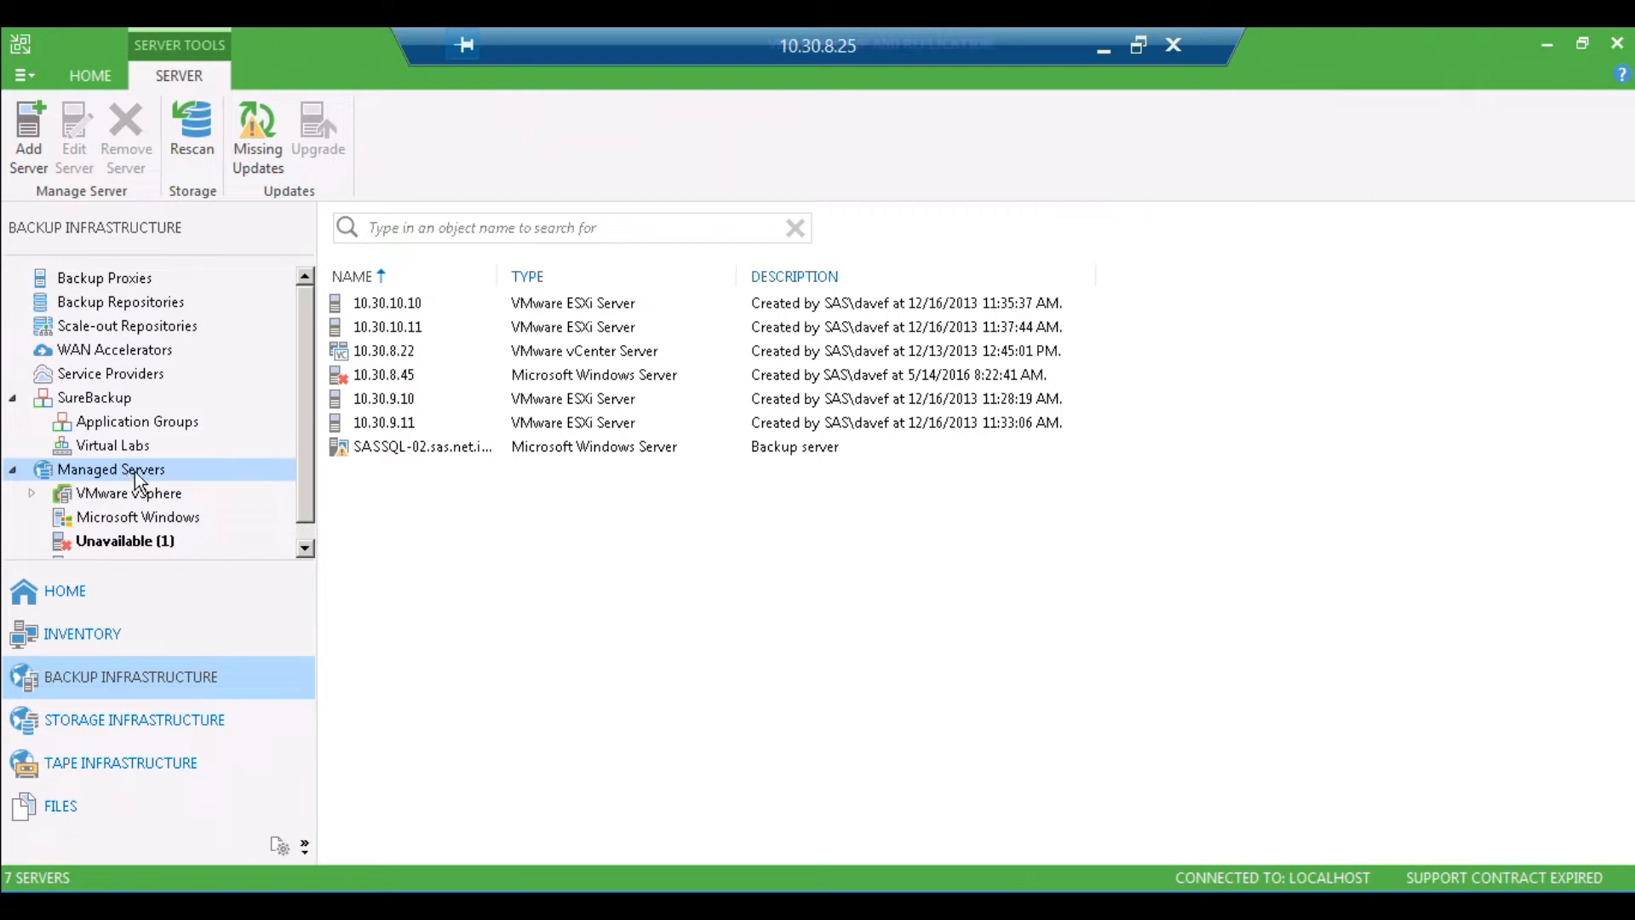
# Step: Rescan vCenter server 10.30.8.22 under VMware vSphere and close the discovery log
pyautogui.click(33, 493)
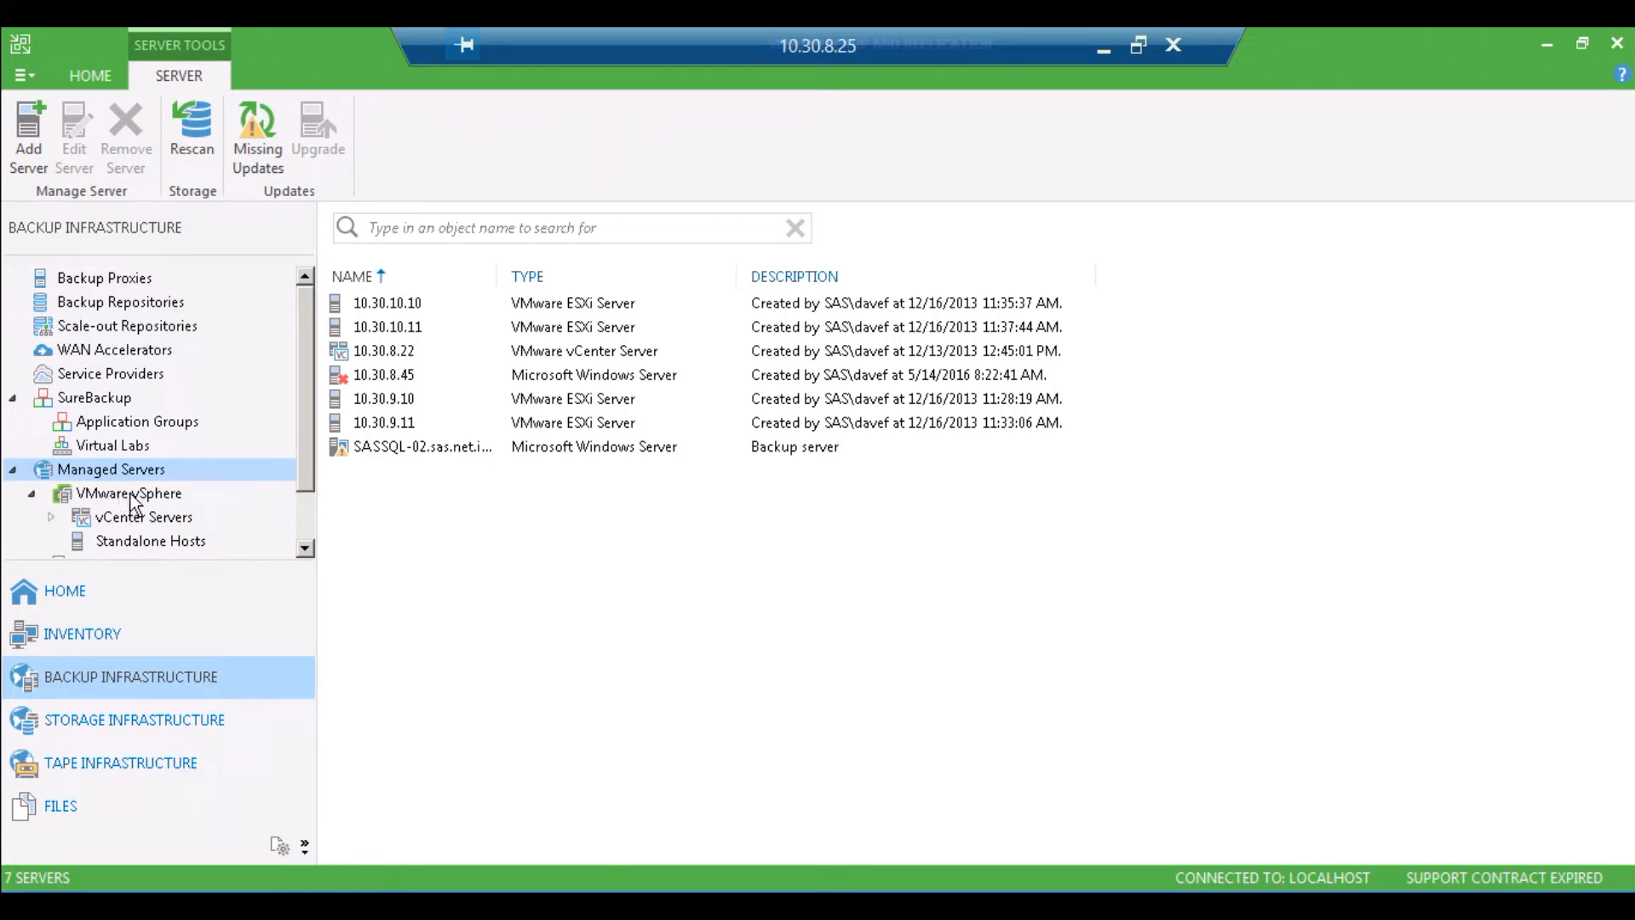
pyautogui.click(144, 516)
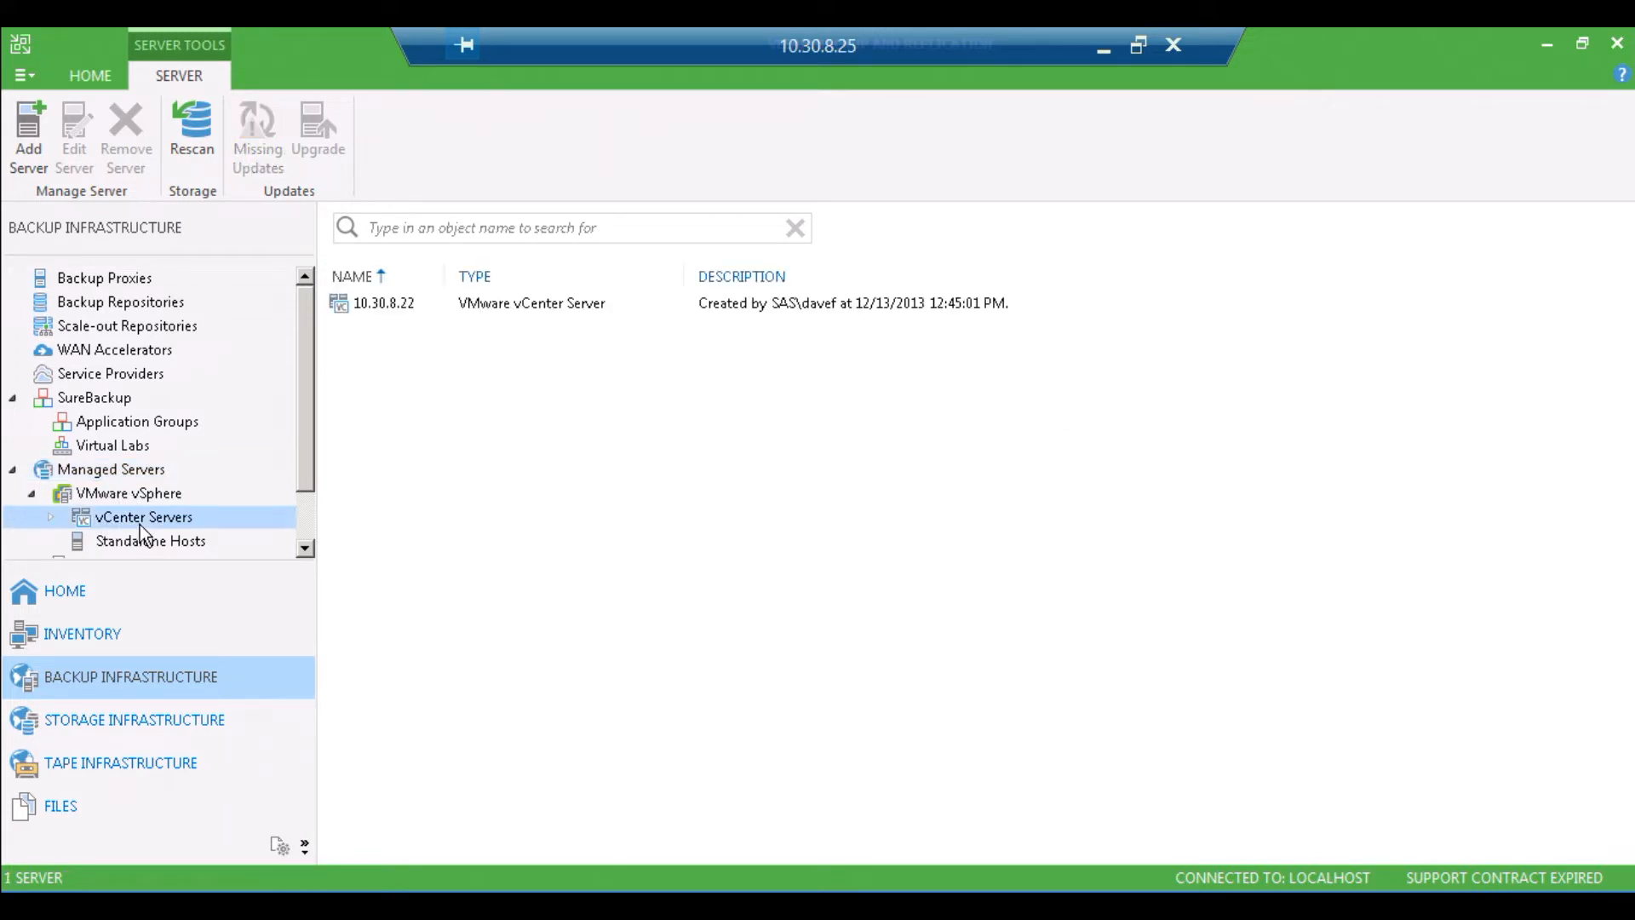
pyautogui.rightClick(143, 516)
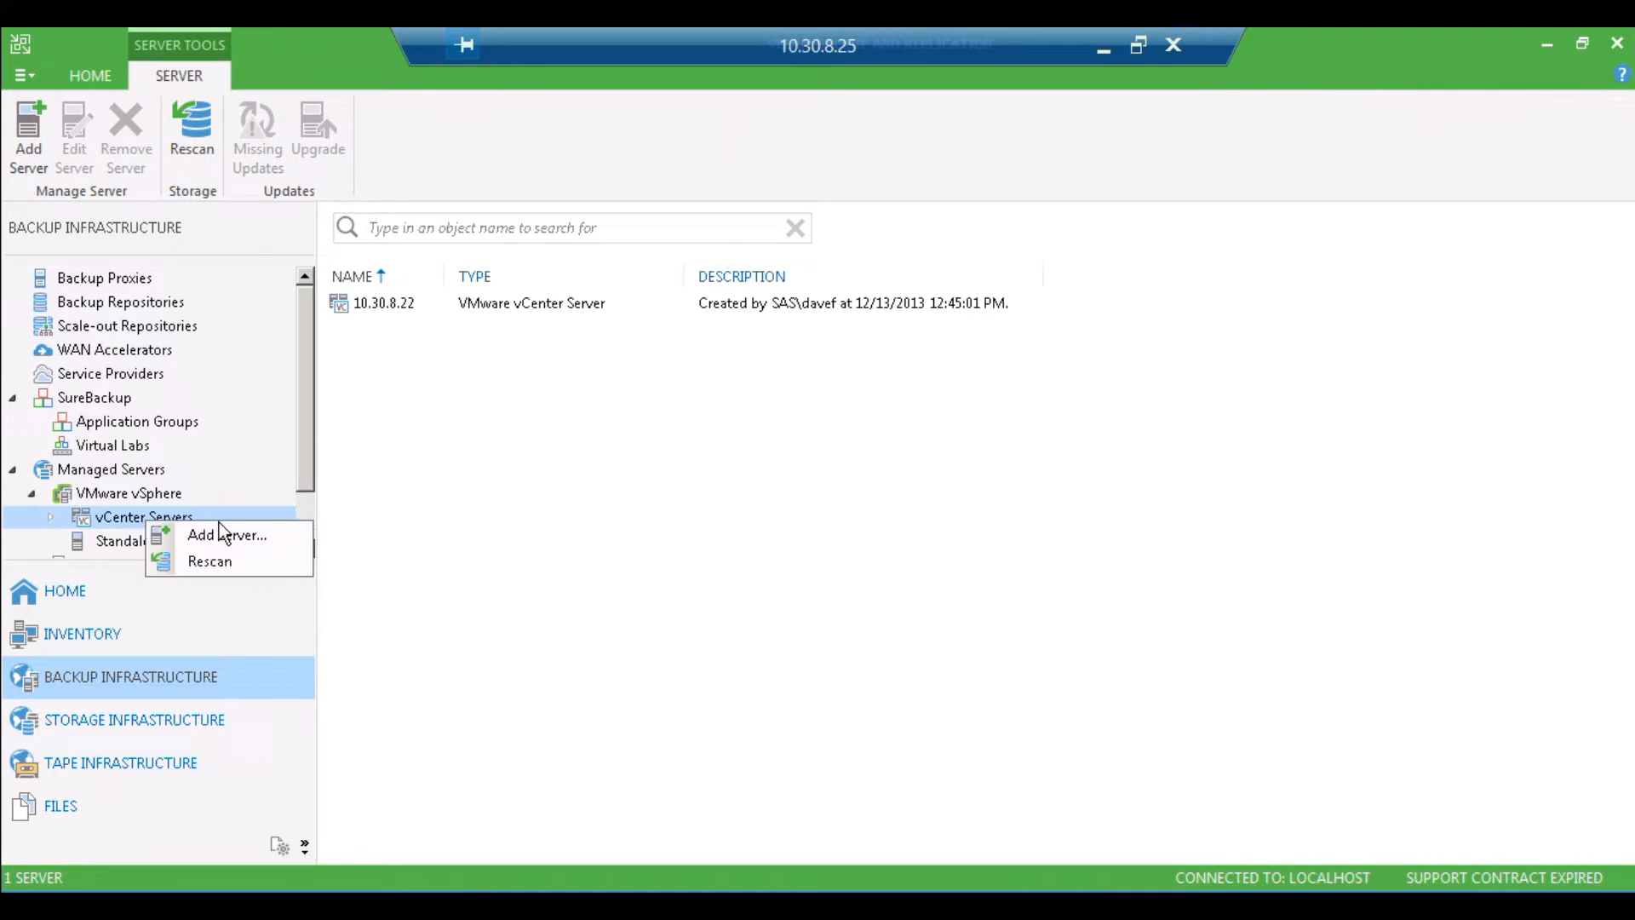
pyautogui.moveTo(209, 562)
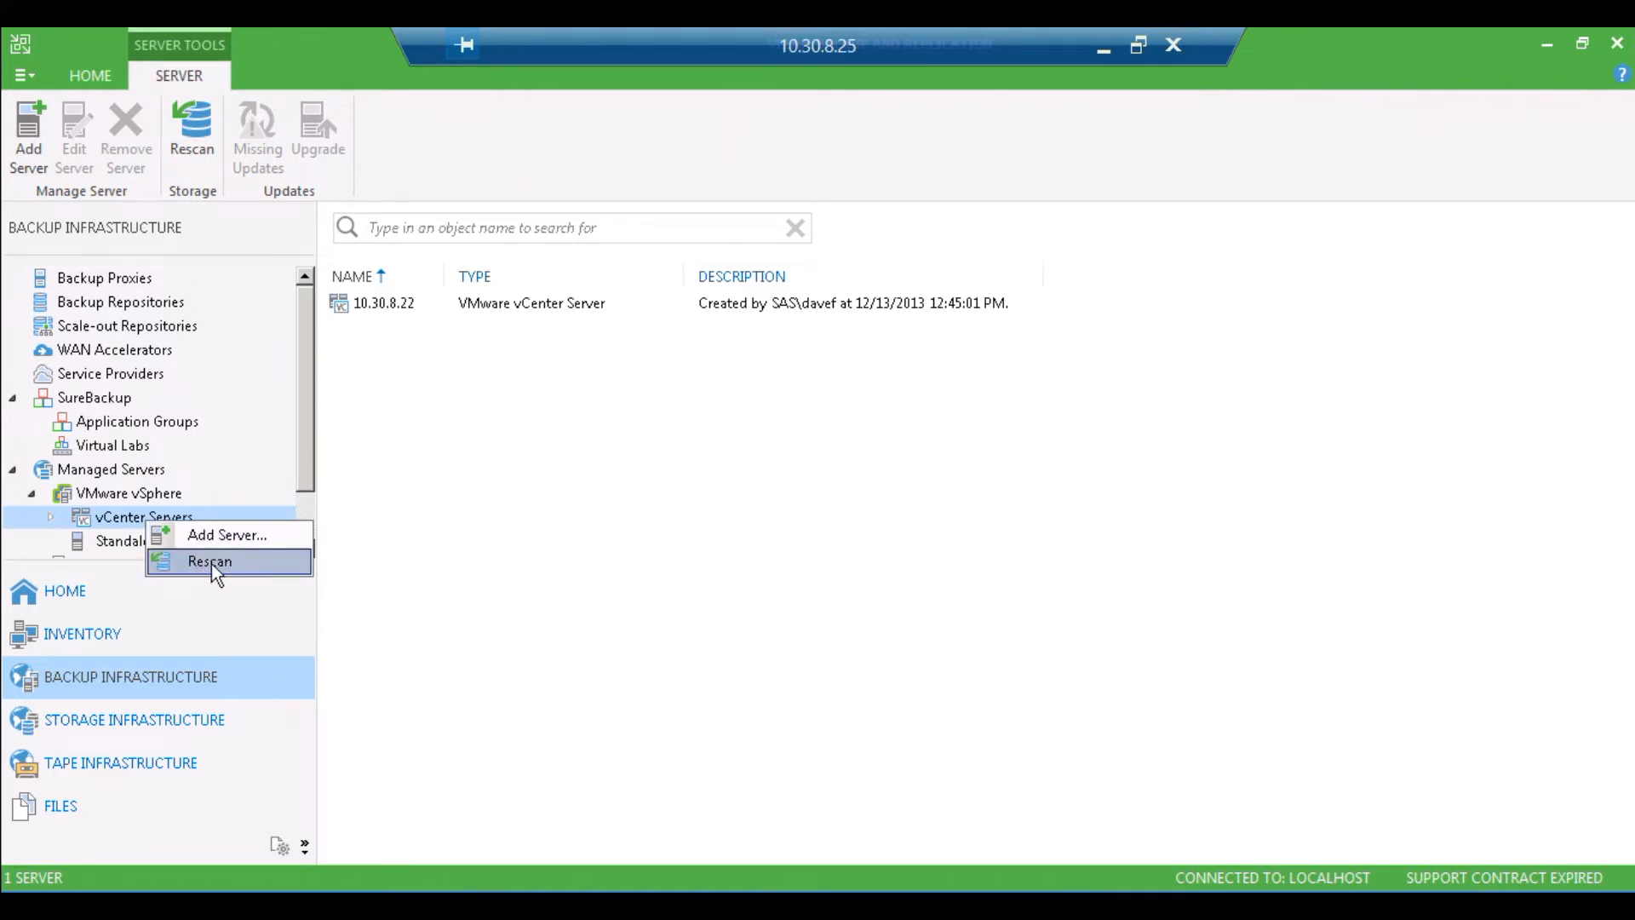
pyautogui.click(208, 562)
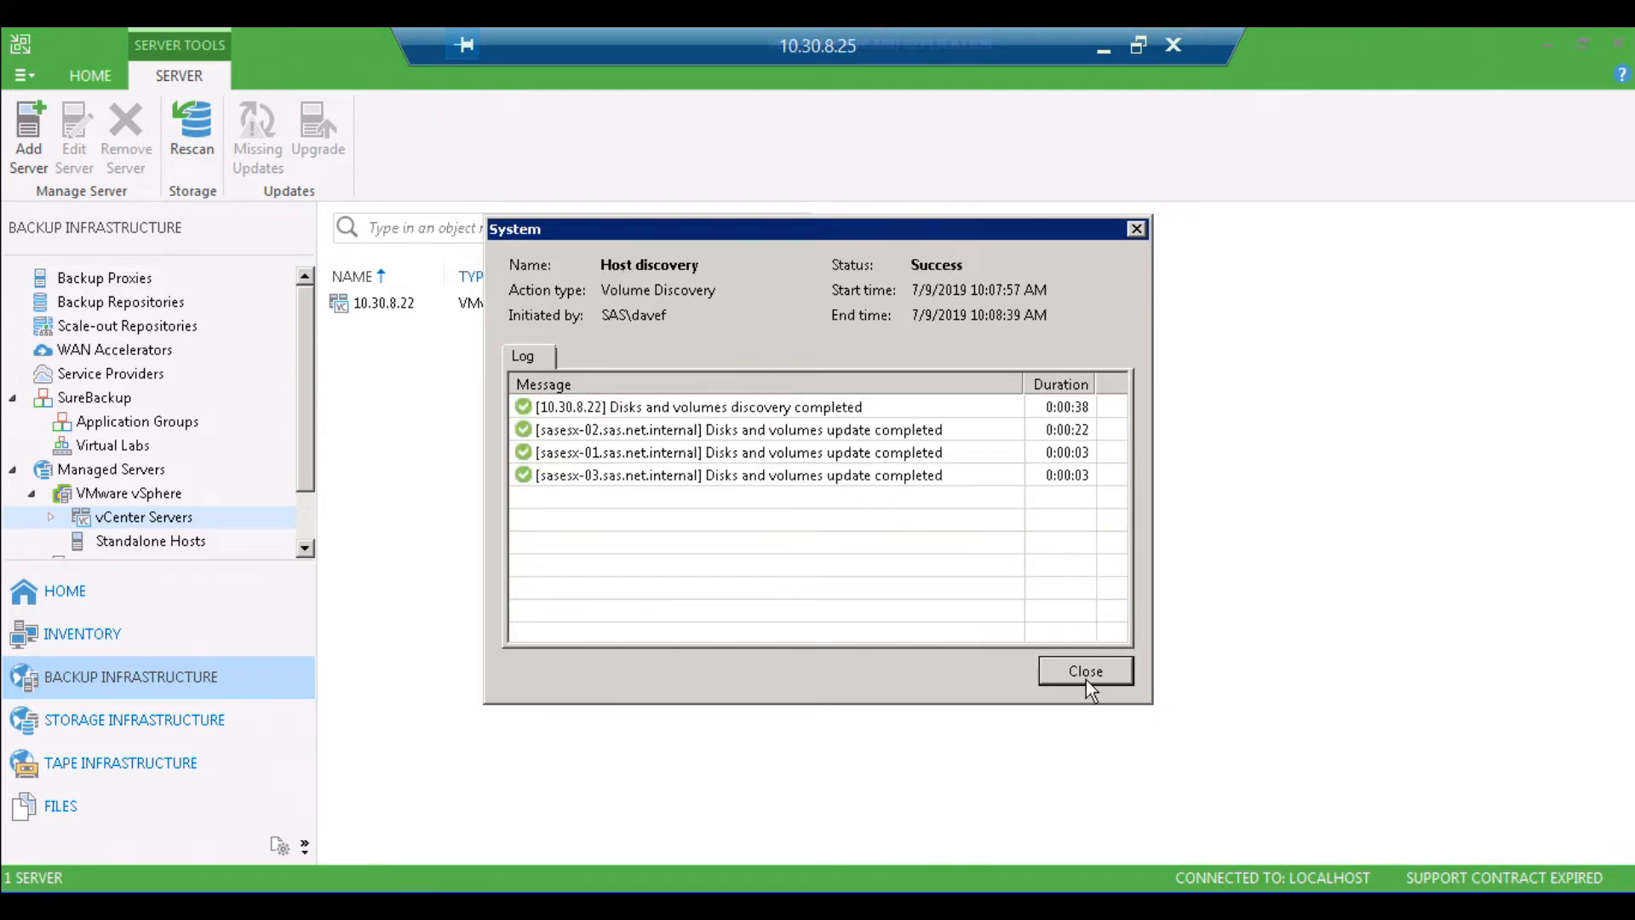
pyautogui.click(1085, 671)
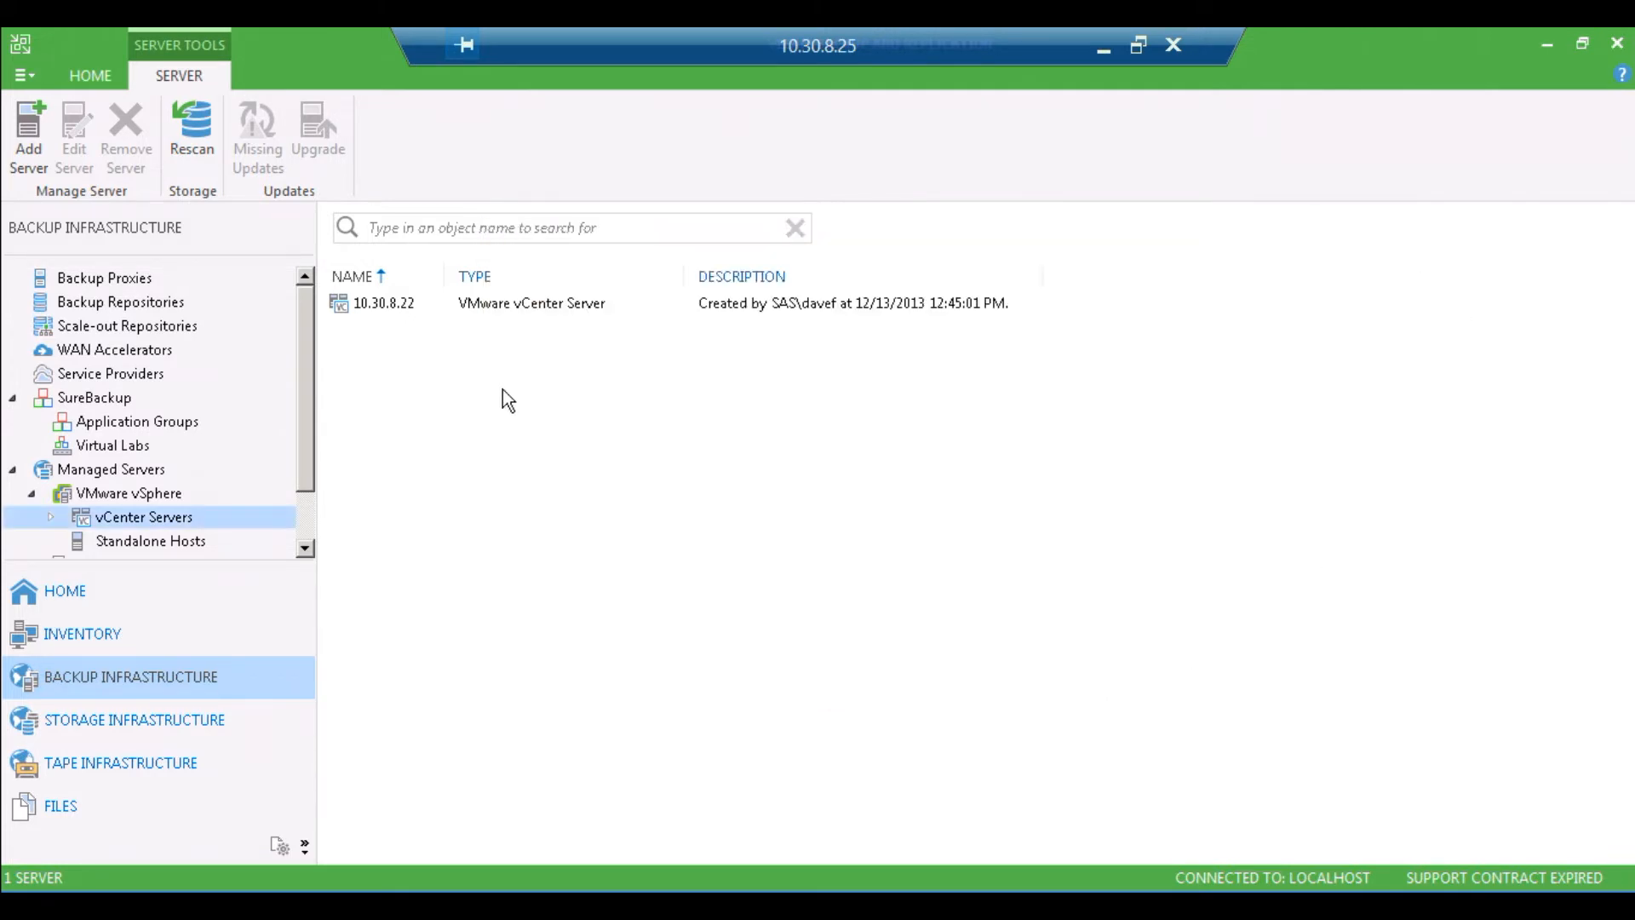
# Step: Return to the Home jobs list and bring up the SASVCNTR job's action menu
pyautogui.click(64, 591)
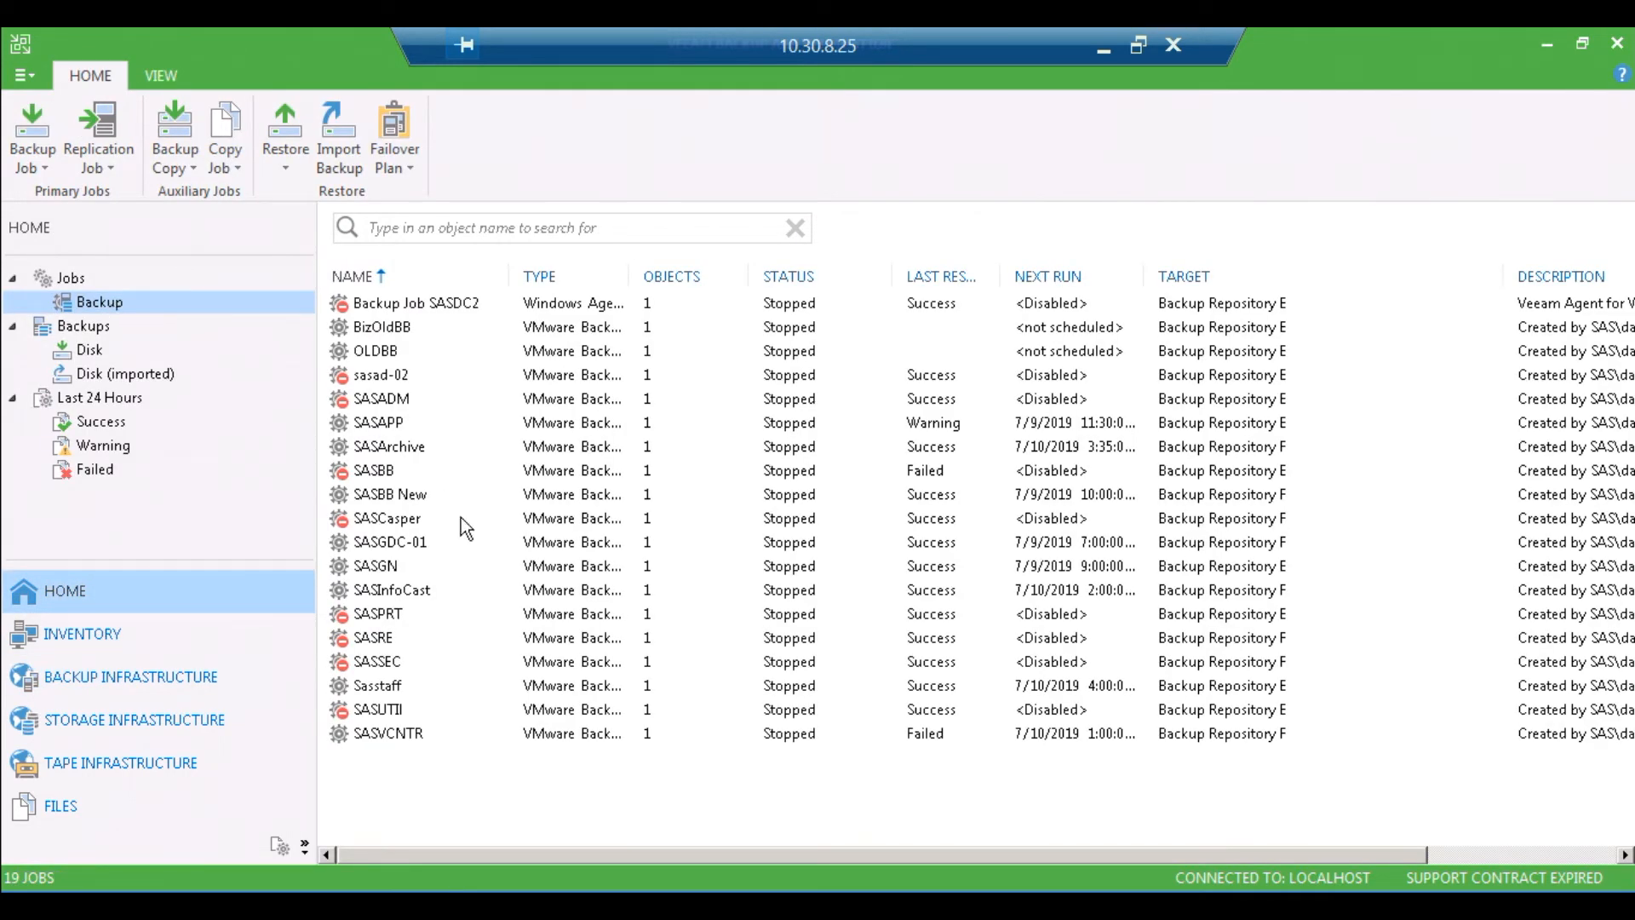
pyautogui.moveTo(417, 740)
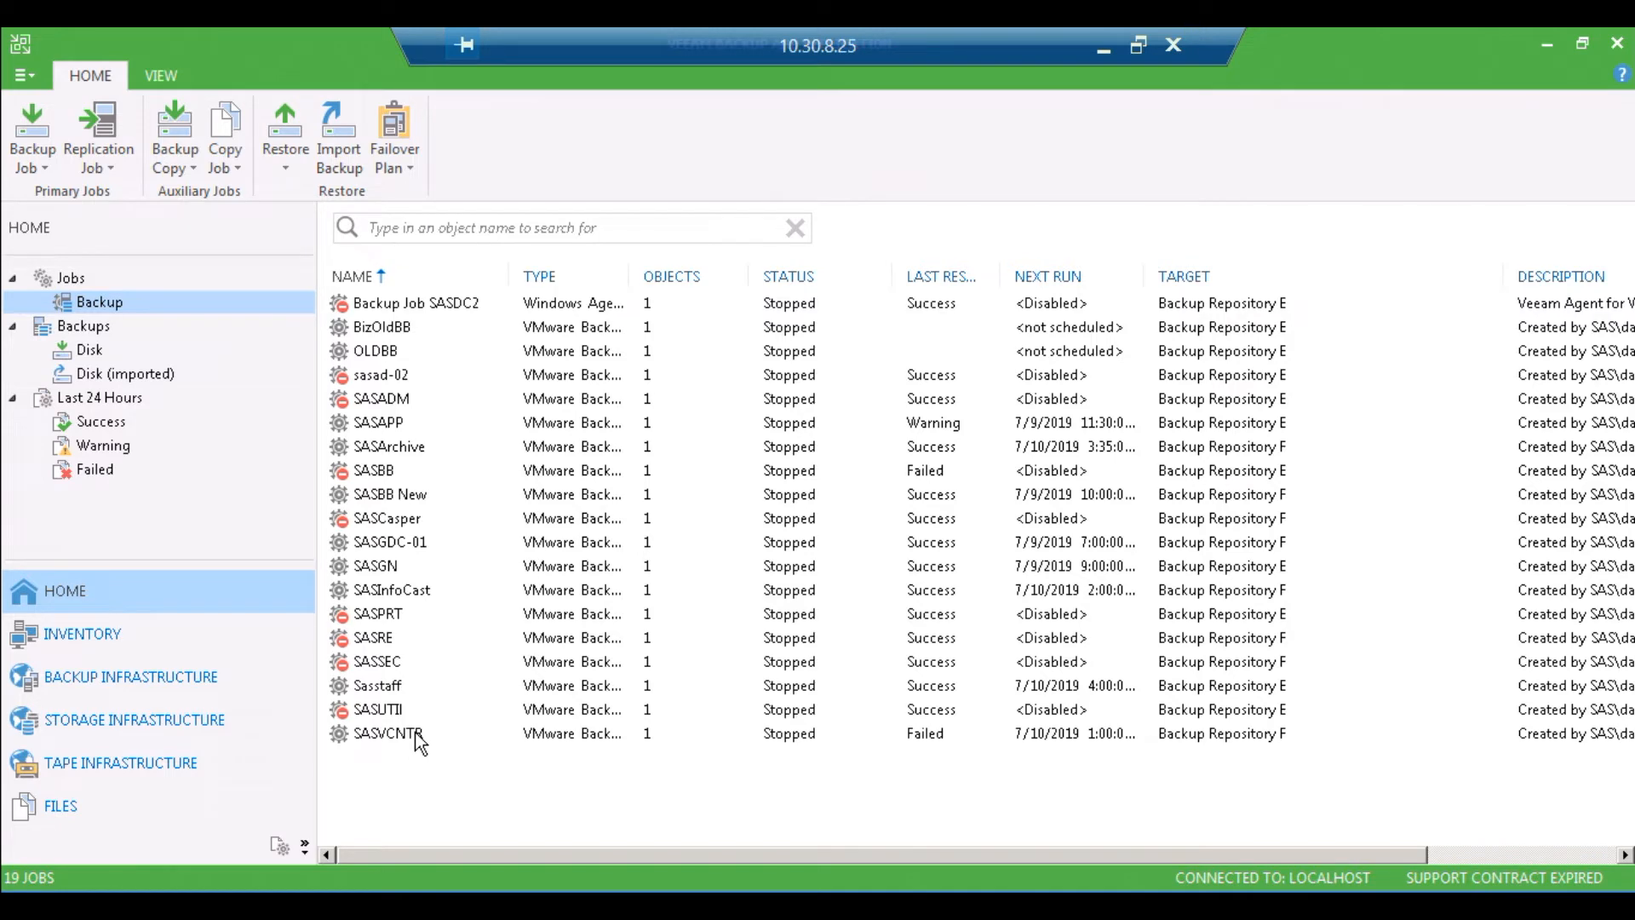
pyautogui.rightClick(389, 733)
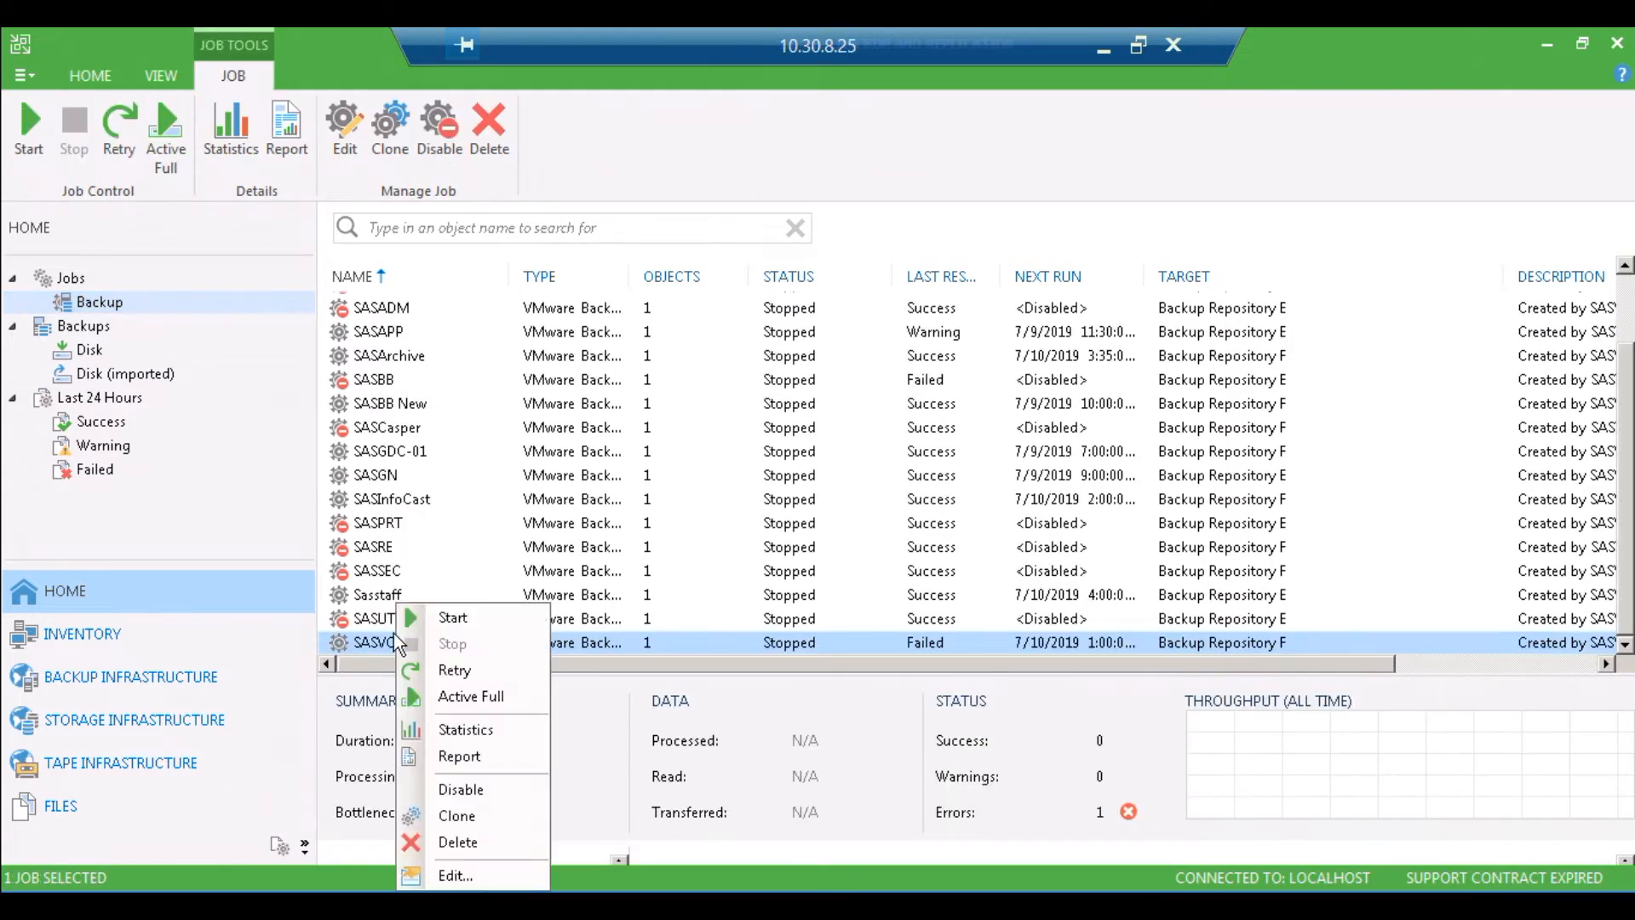
pyautogui.moveTo(471, 842)
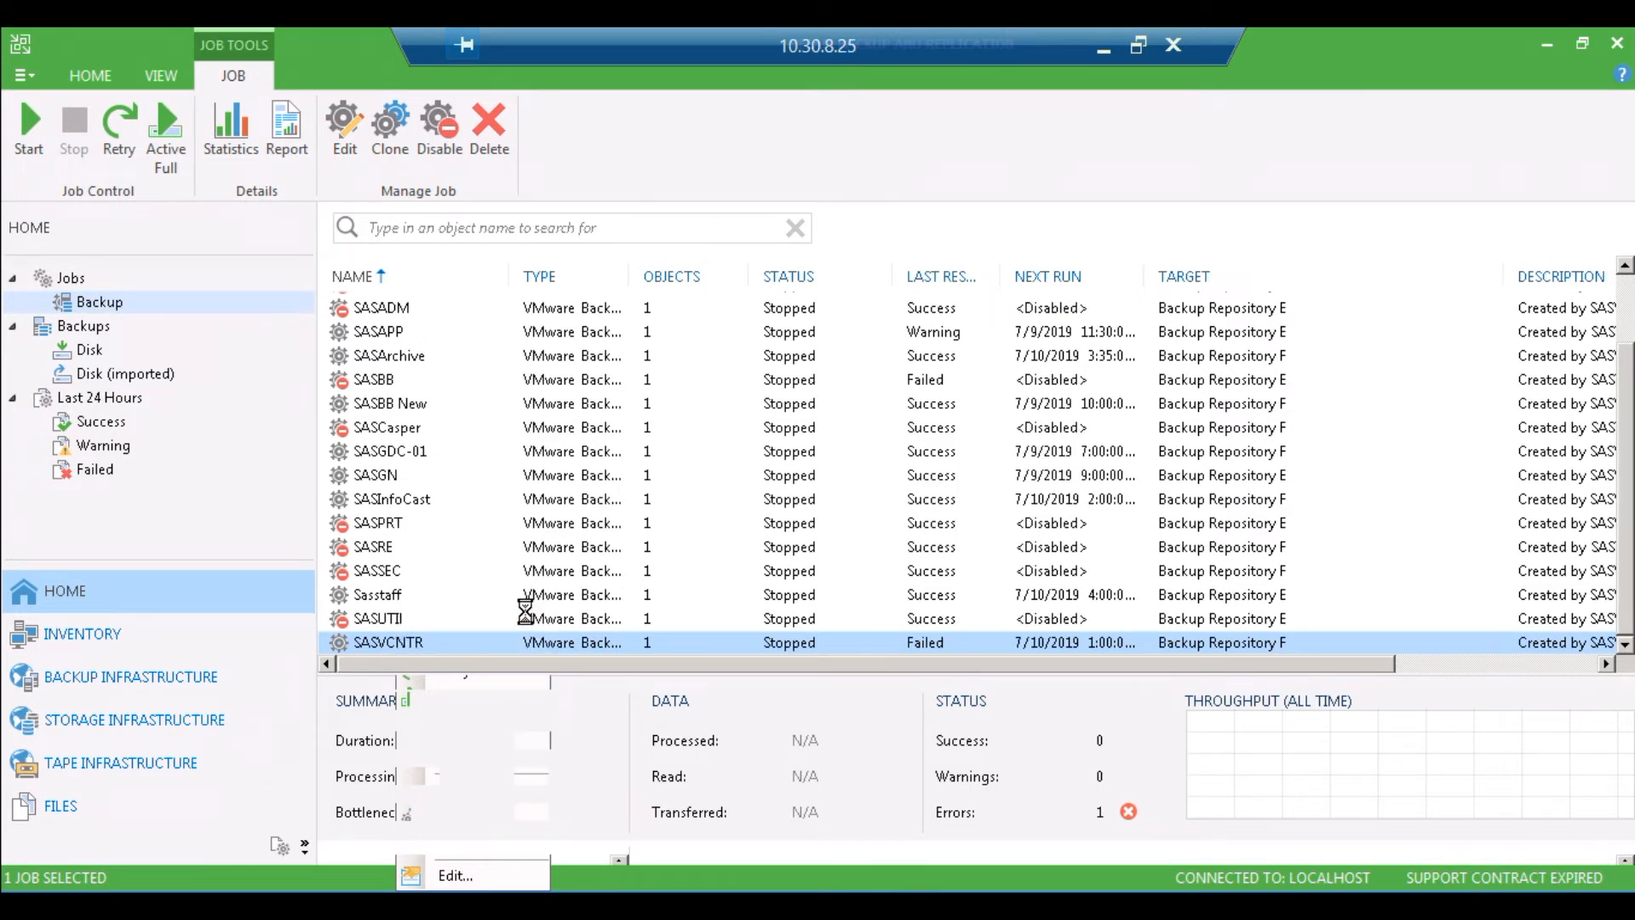
# Step: Edit the SASVCNTR job and remove SAVCNTR from its virtual machines list
pyautogui.click(454, 875)
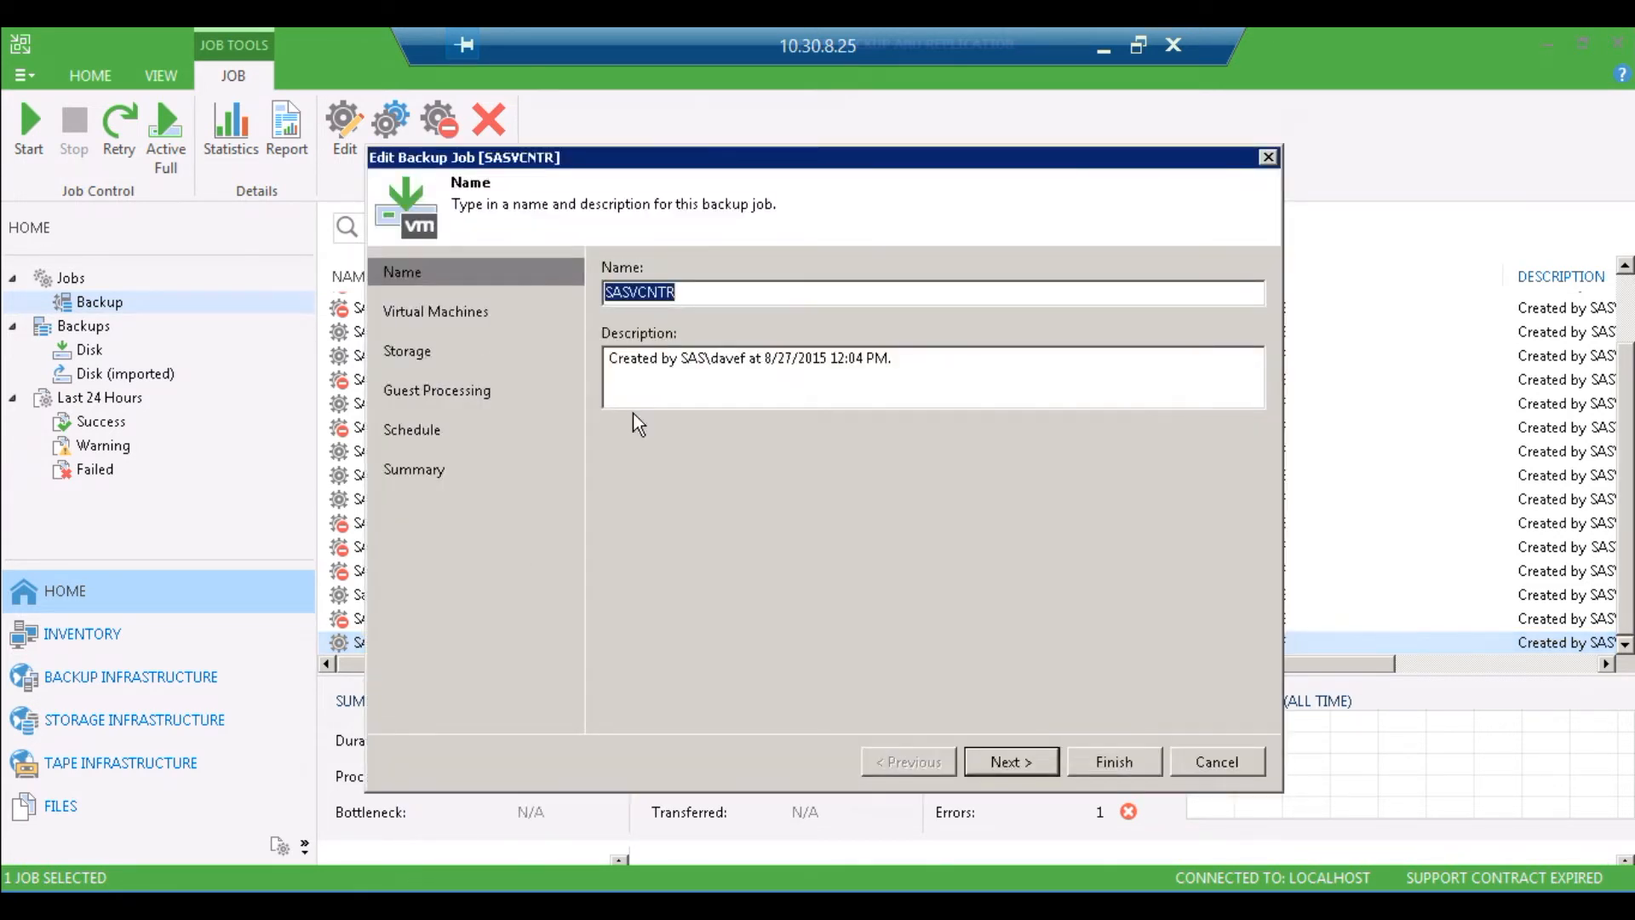
pyautogui.click(1009, 761)
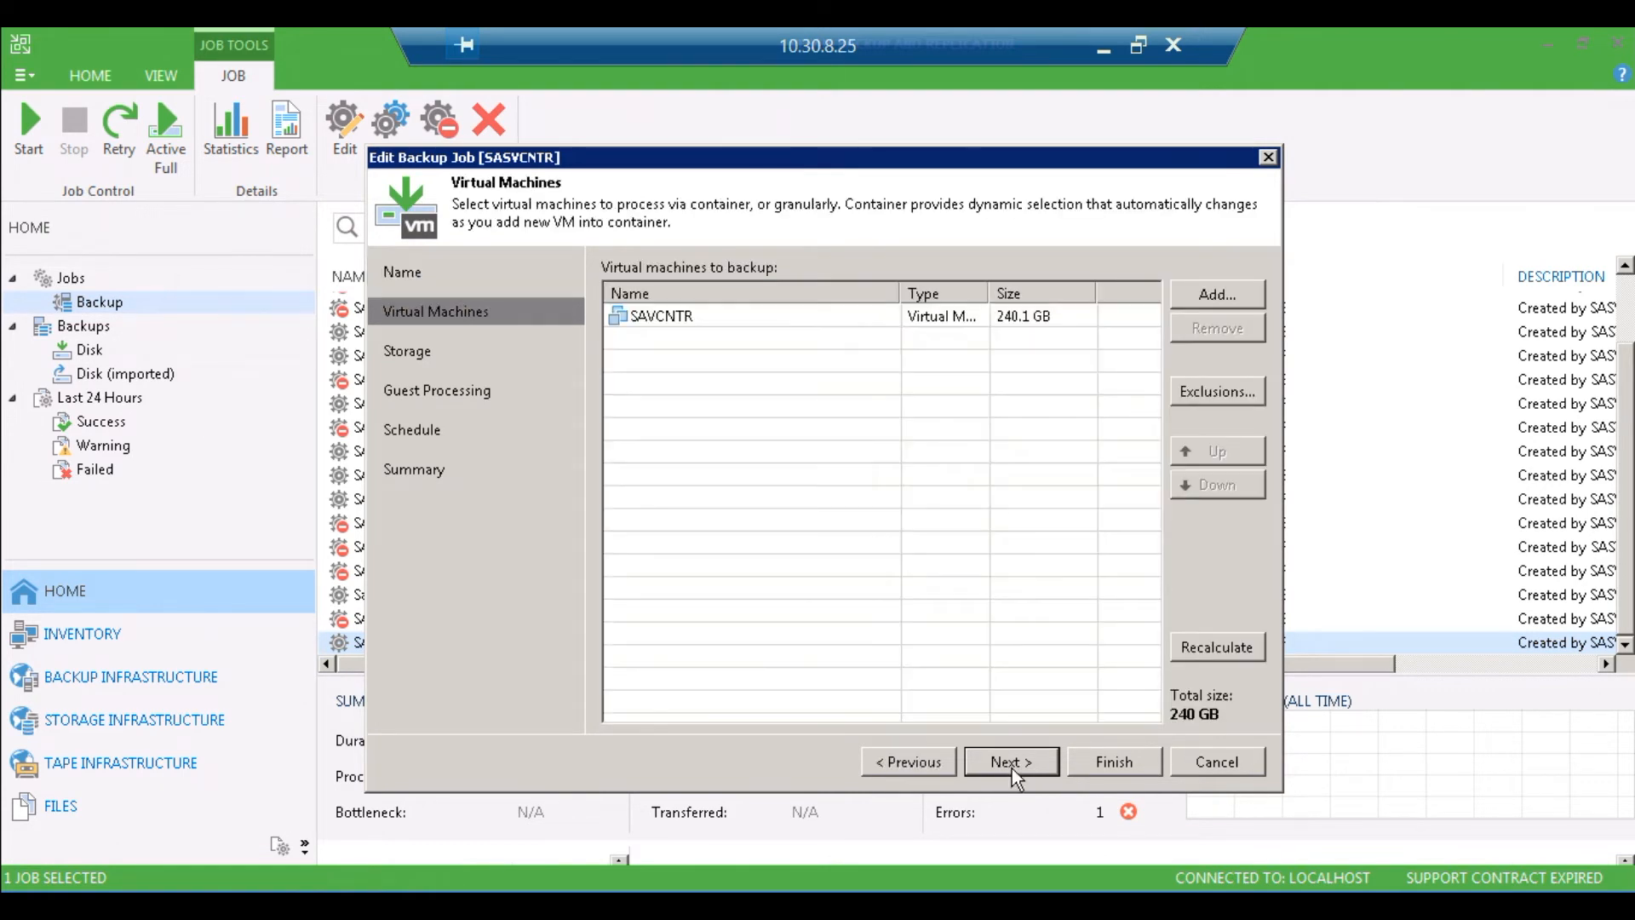
pyautogui.moveTo(462, 322)
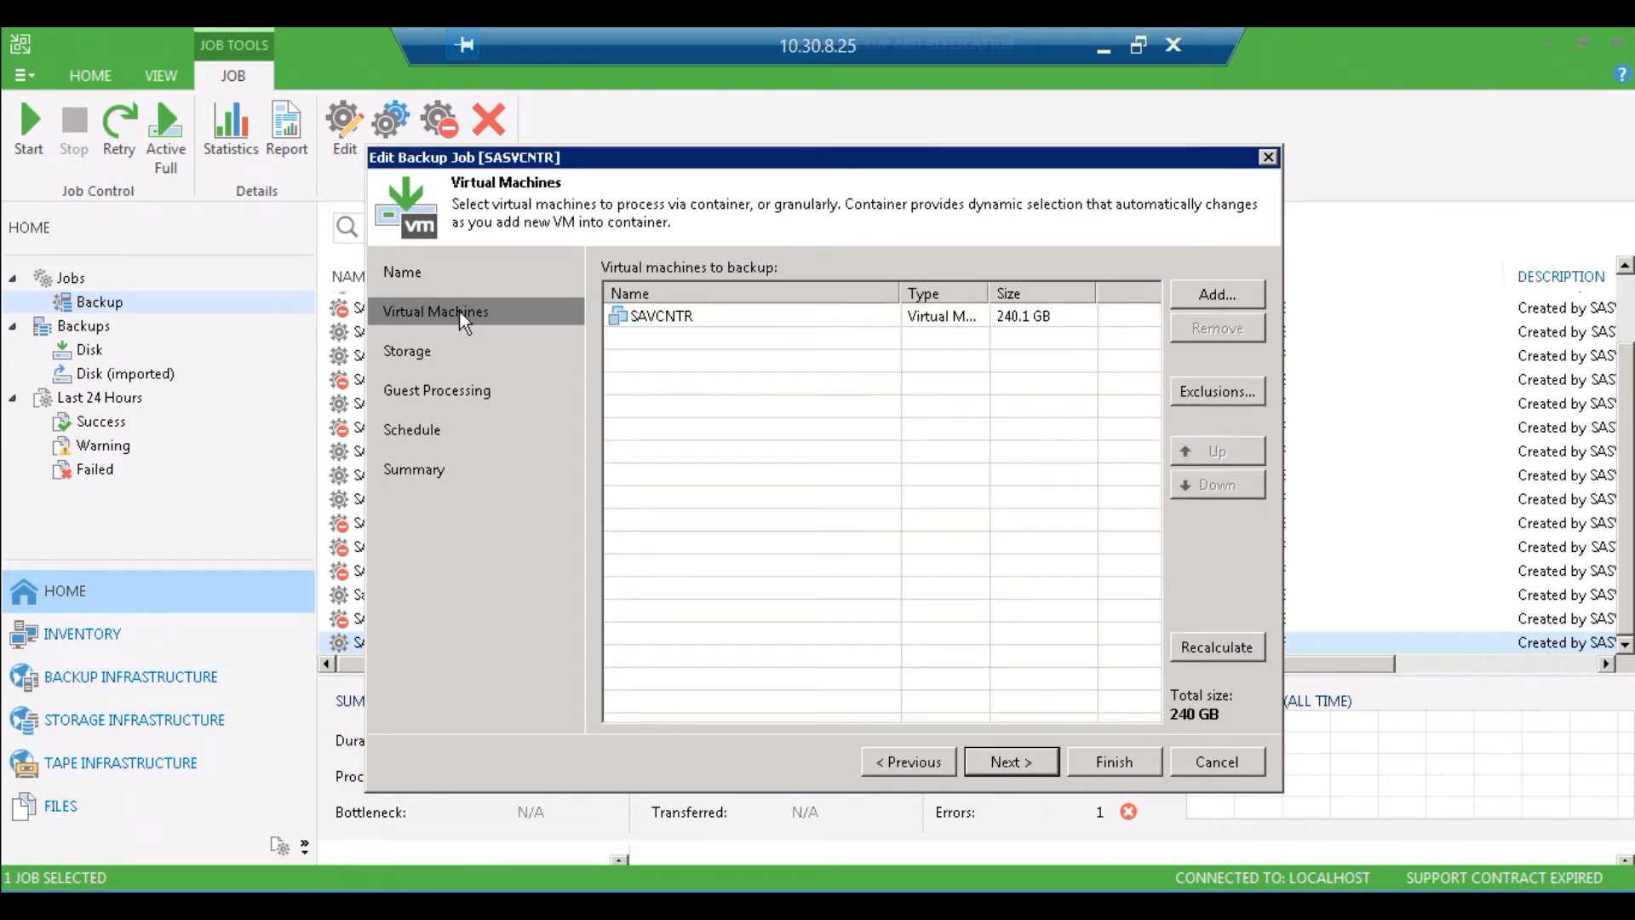
pyautogui.click(751, 316)
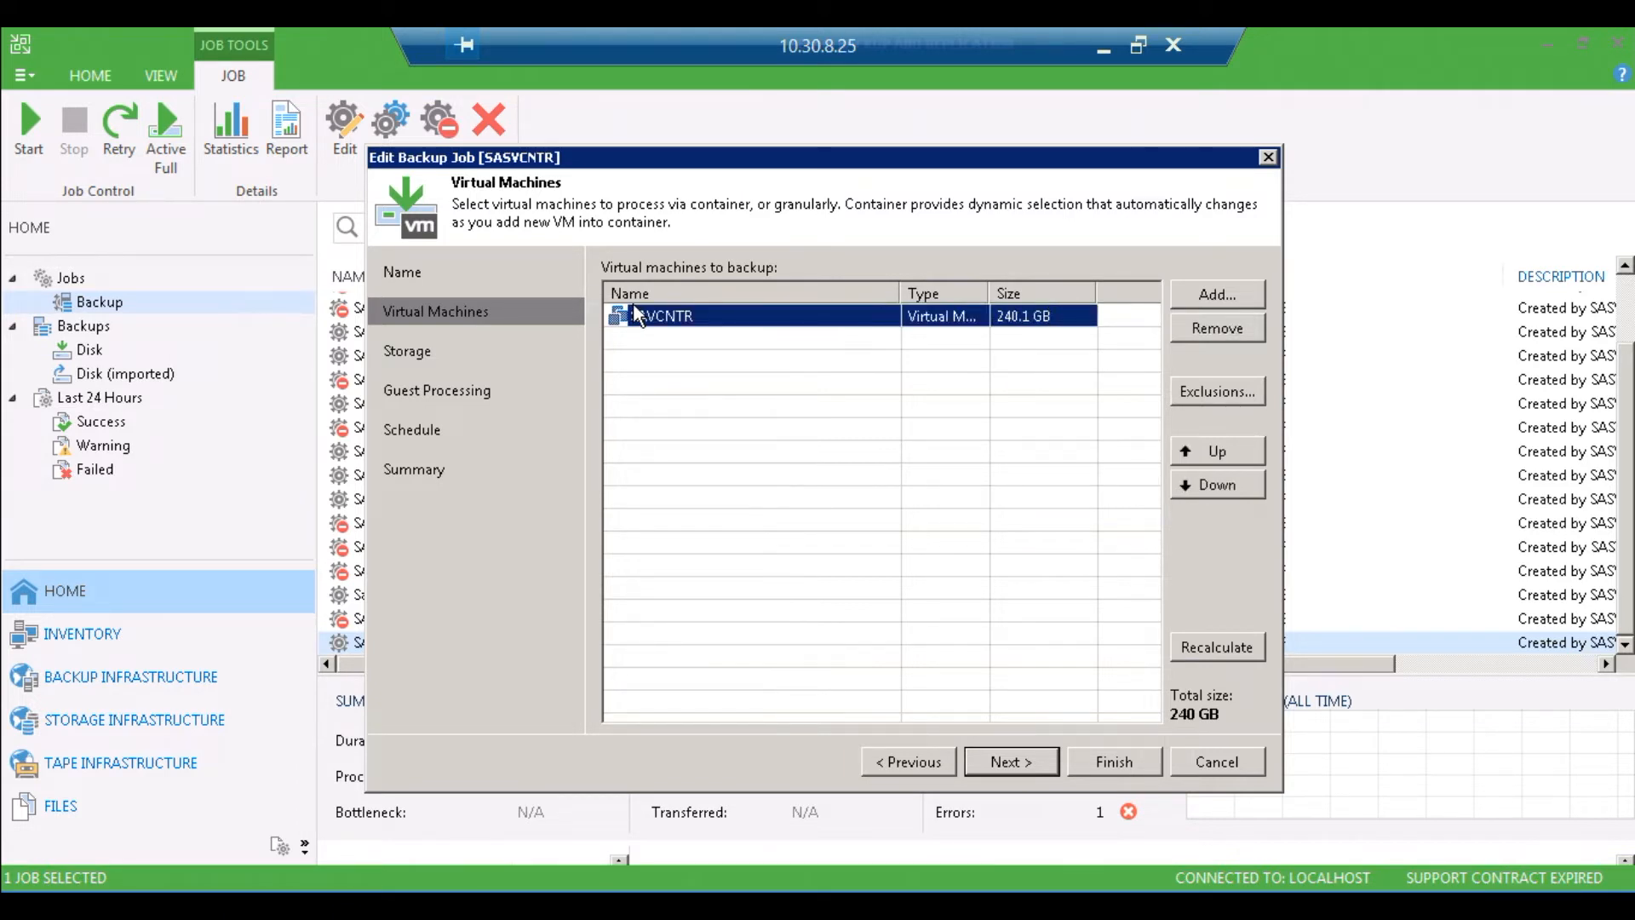
pyautogui.click(1216, 328)
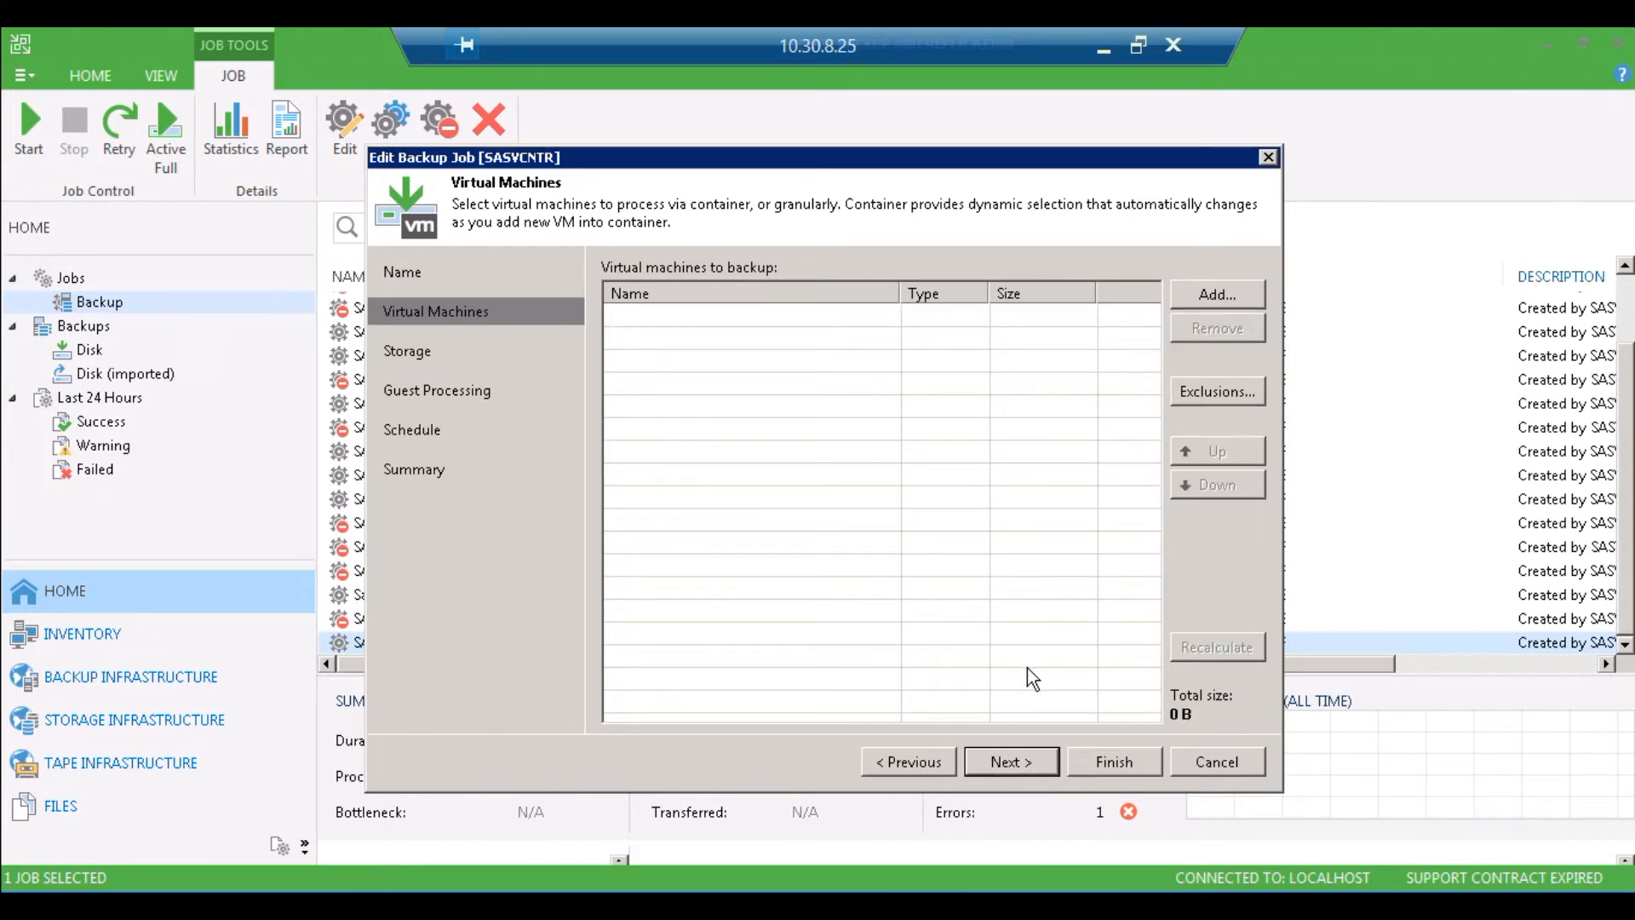
pyautogui.moveTo(1046, 697)
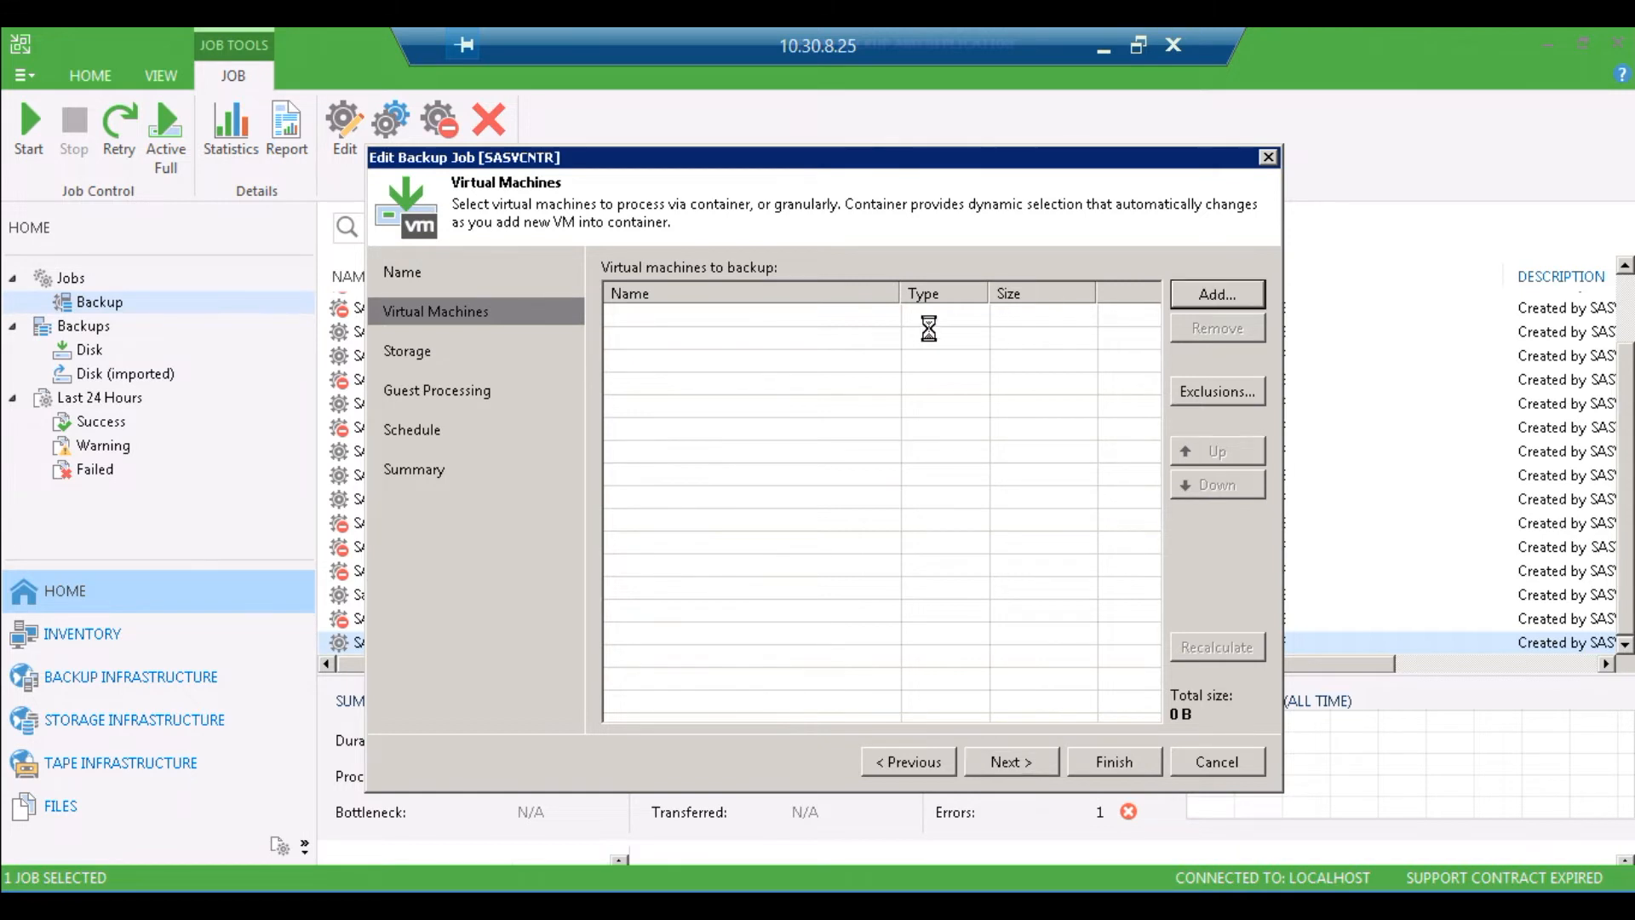
# Step: Add SAVCNTR back to the job from host 10.30.9.11
pyautogui.click(1216, 294)
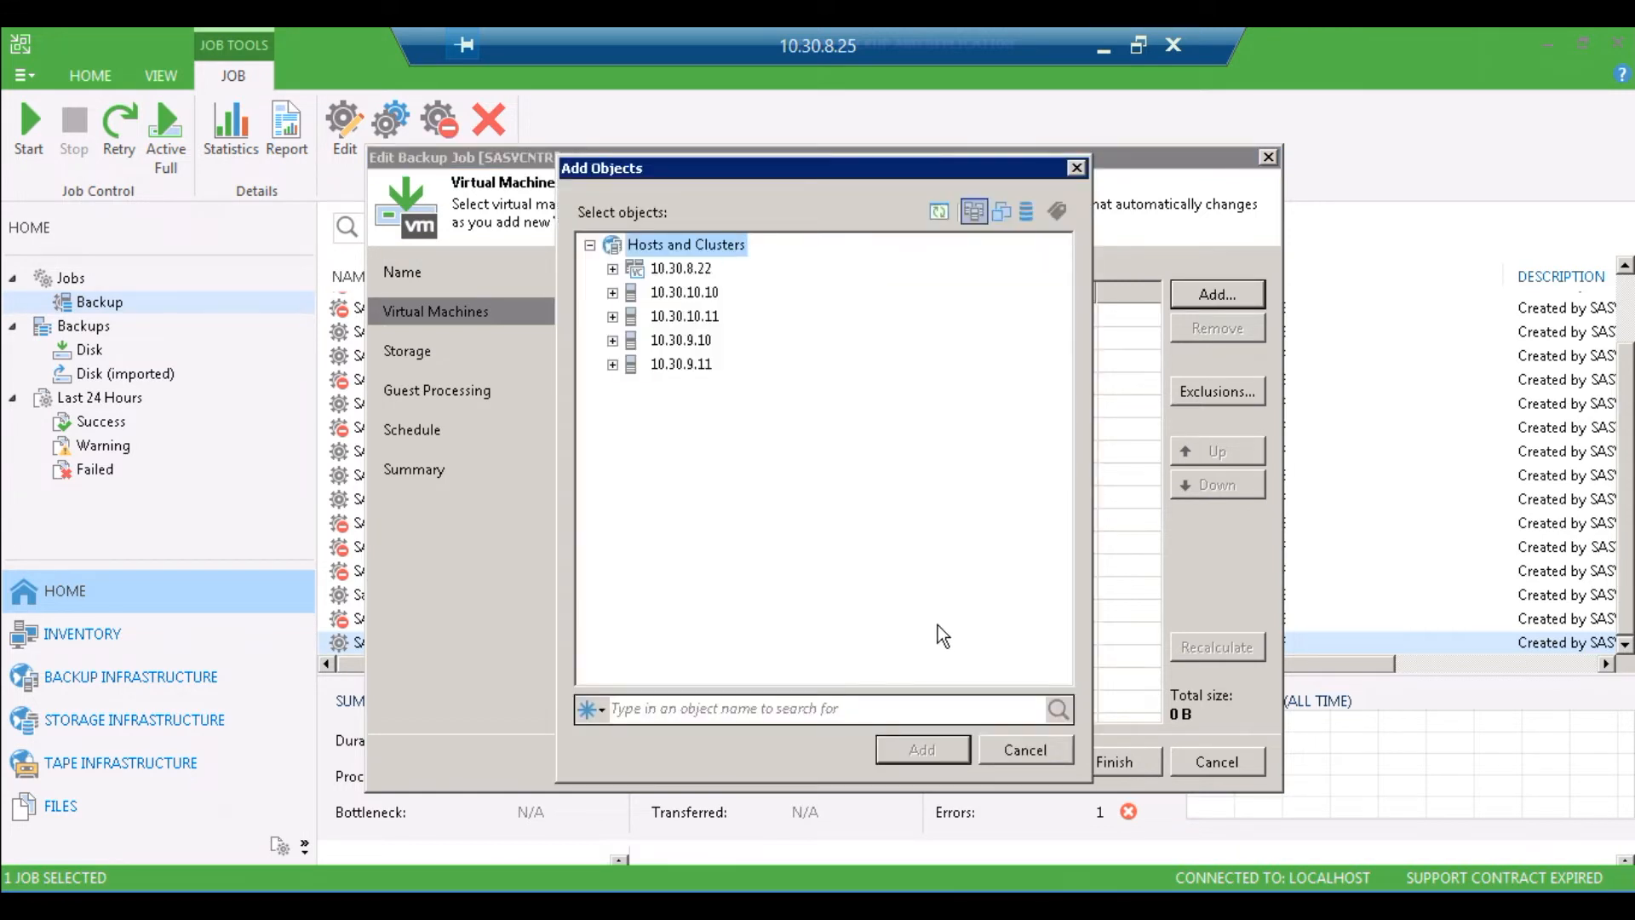
pyautogui.moveTo(938, 212)
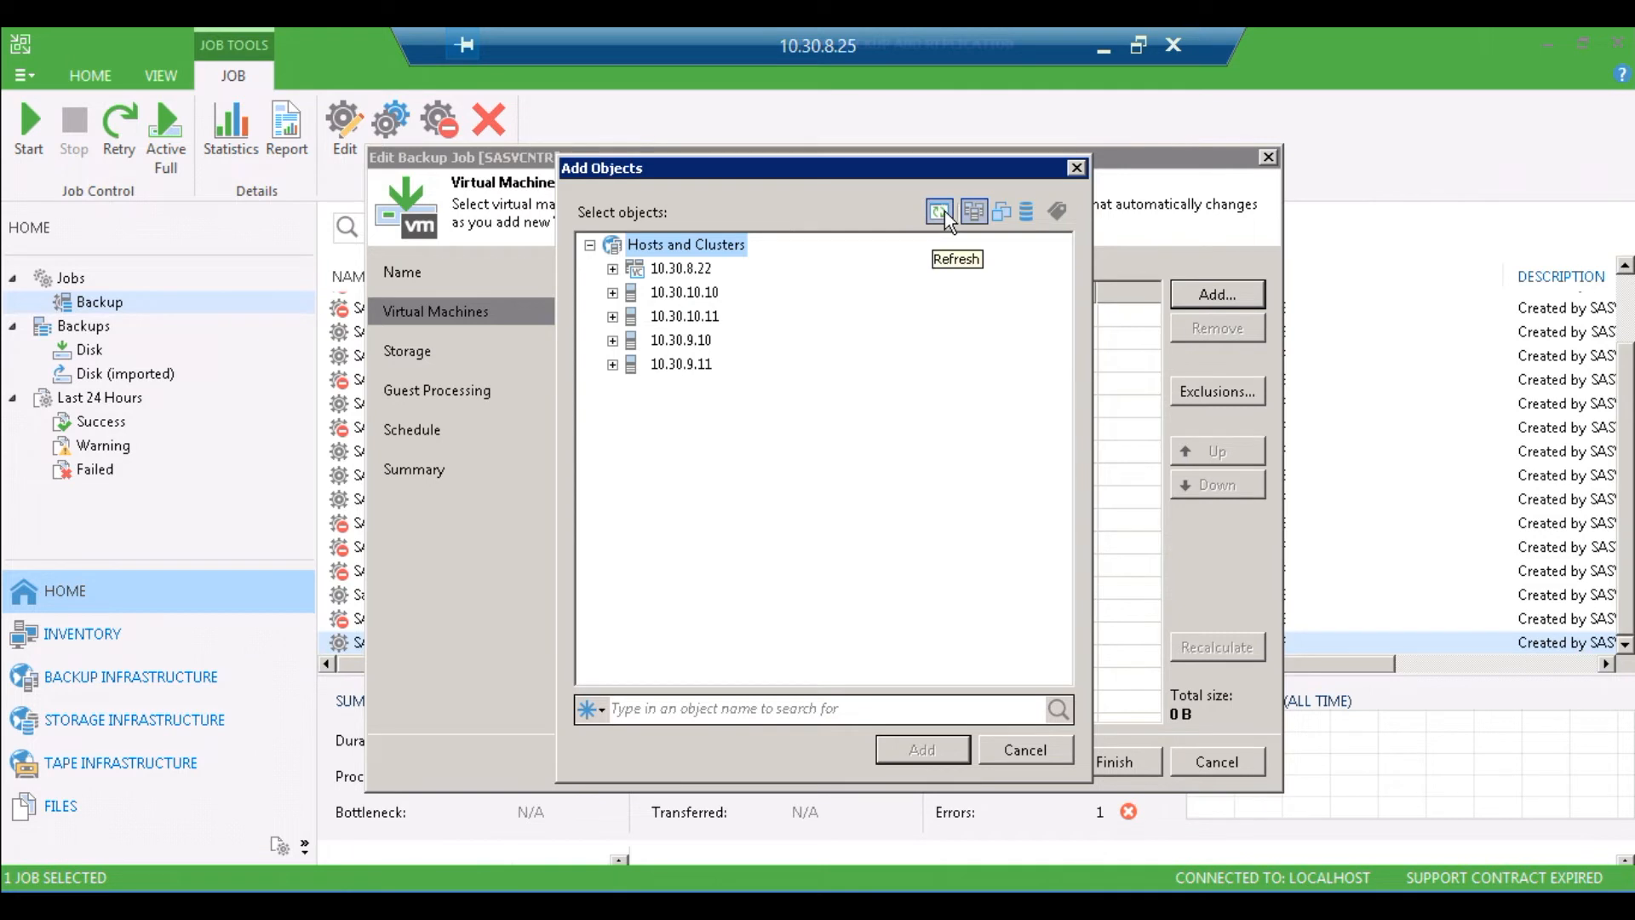
pyautogui.moveTo(858, 225)
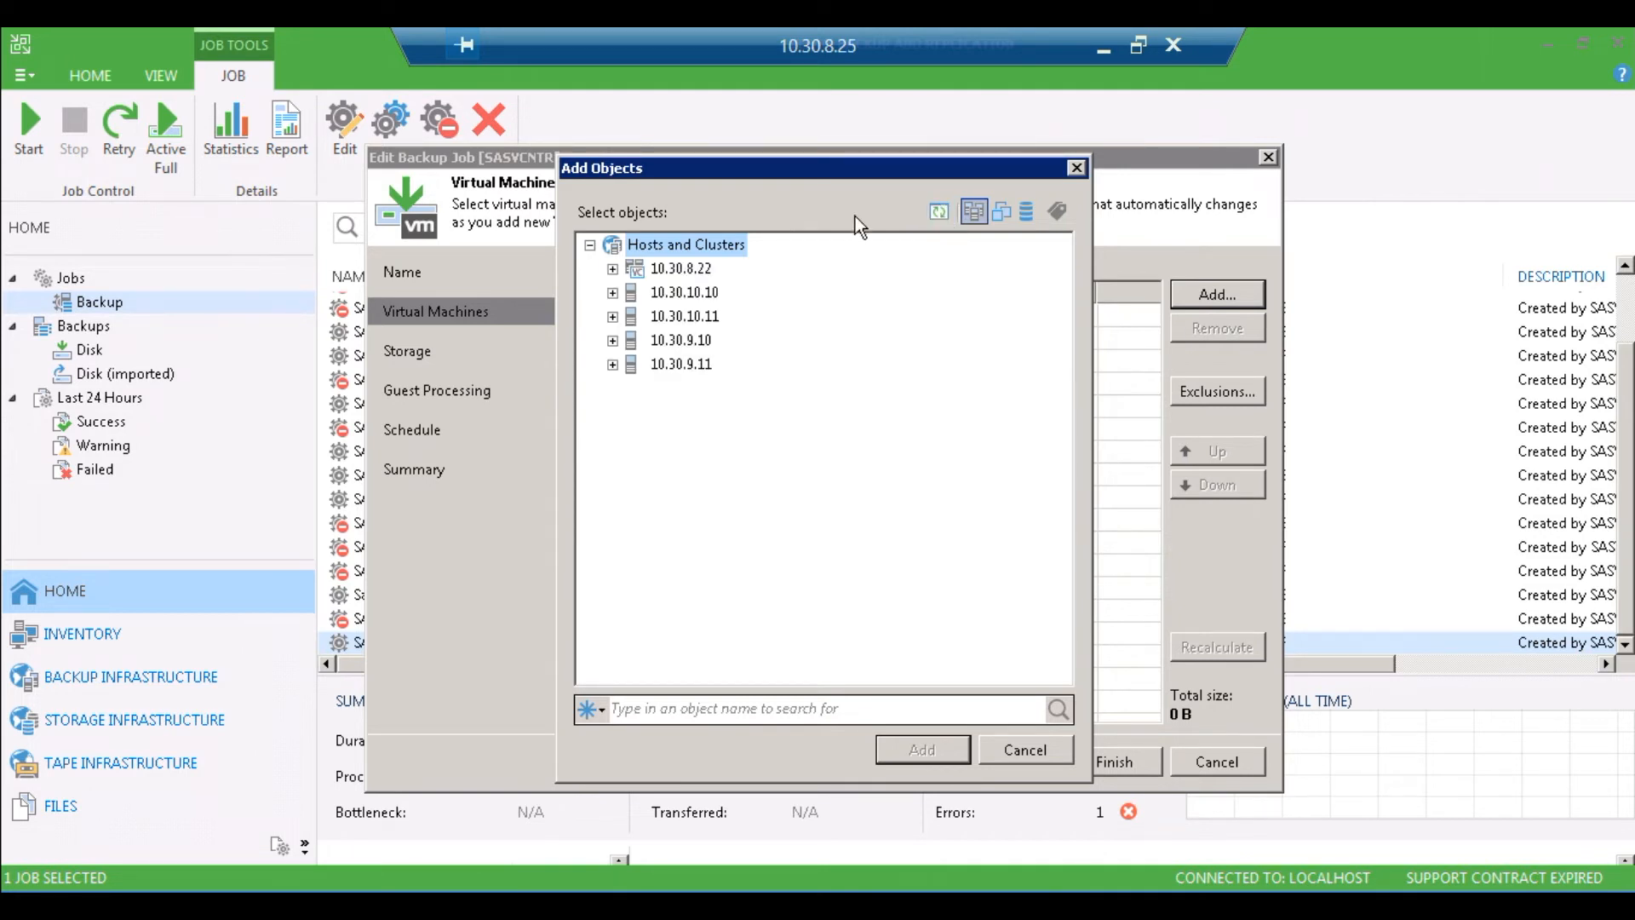
pyautogui.moveTo(618, 279)
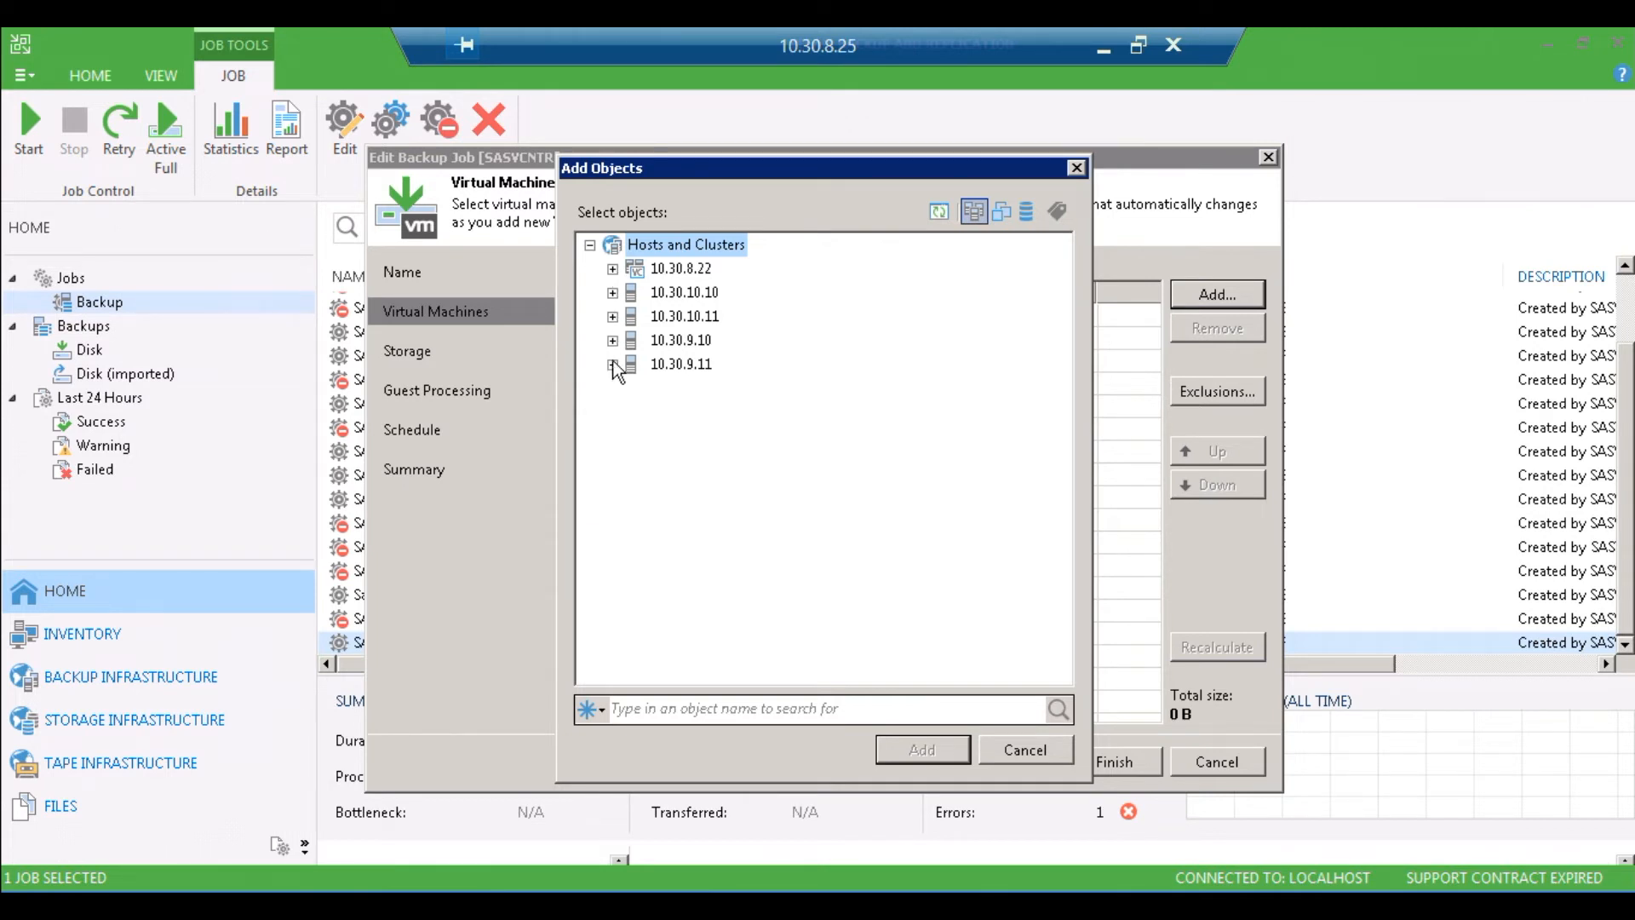
pyautogui.click(613, 363)
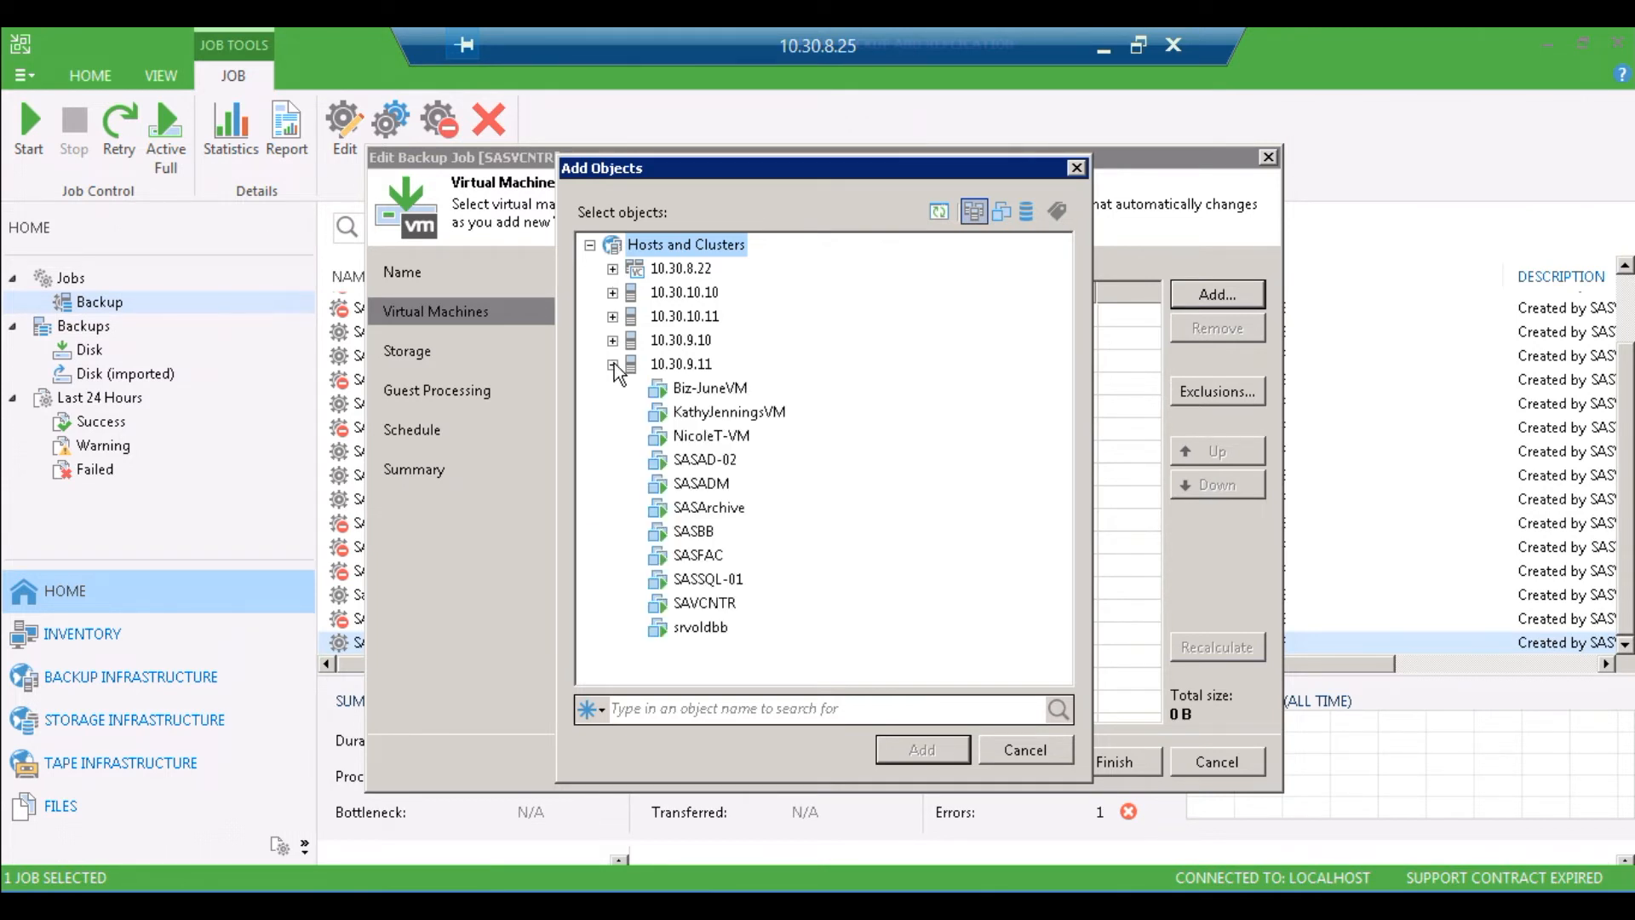
pyautogui.click(613, 364)
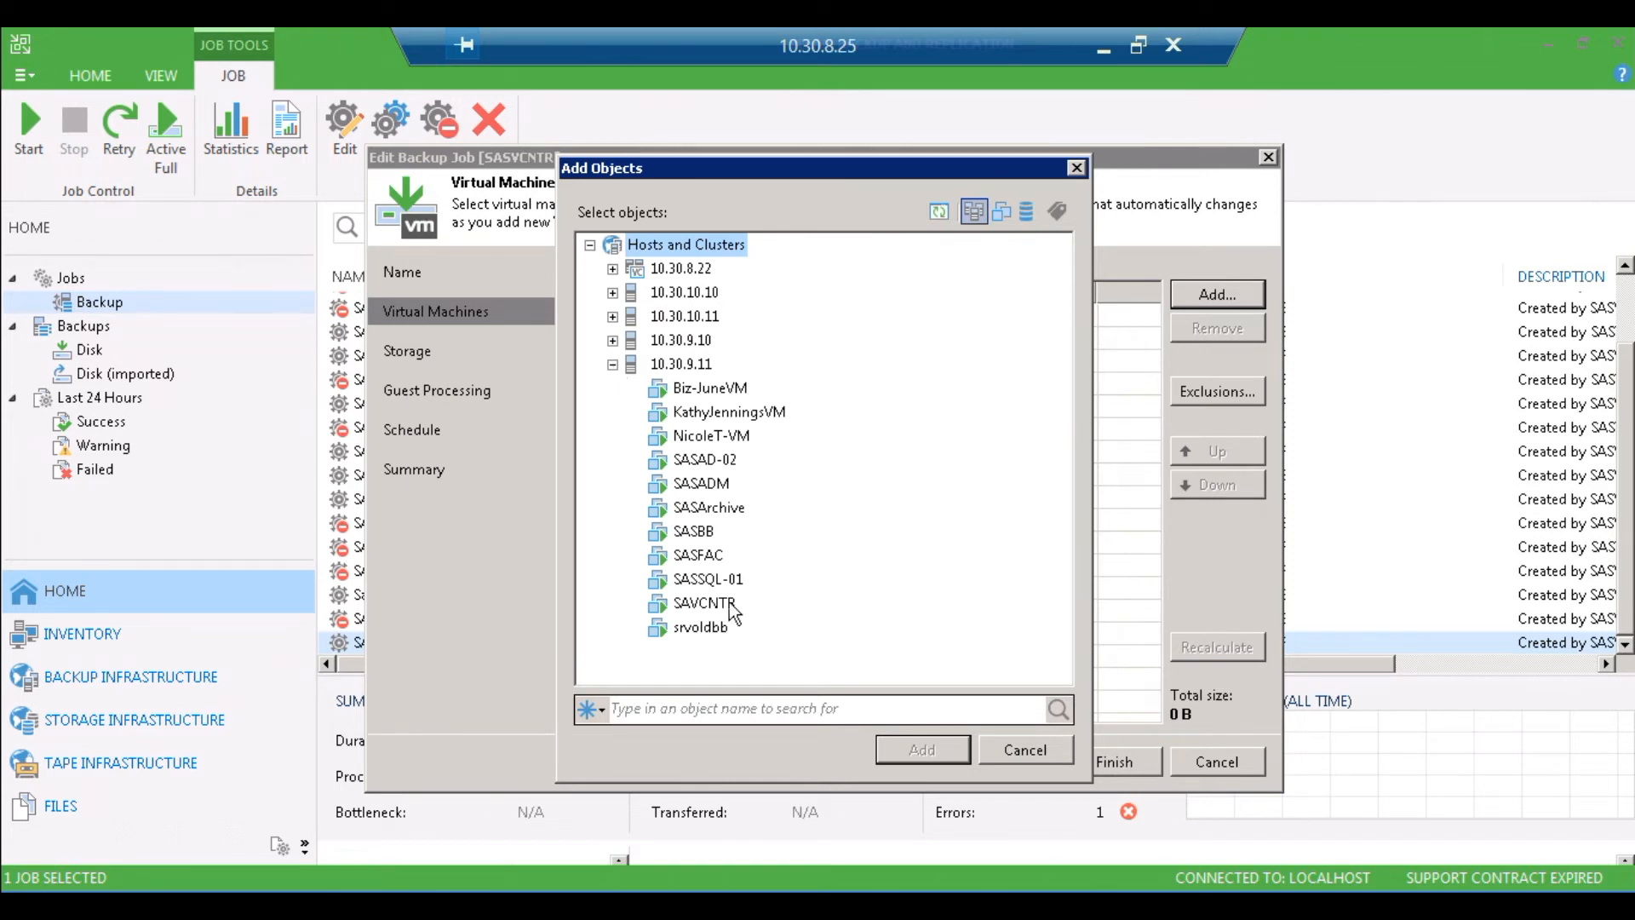
pyautogui.moveTo(733, 367)
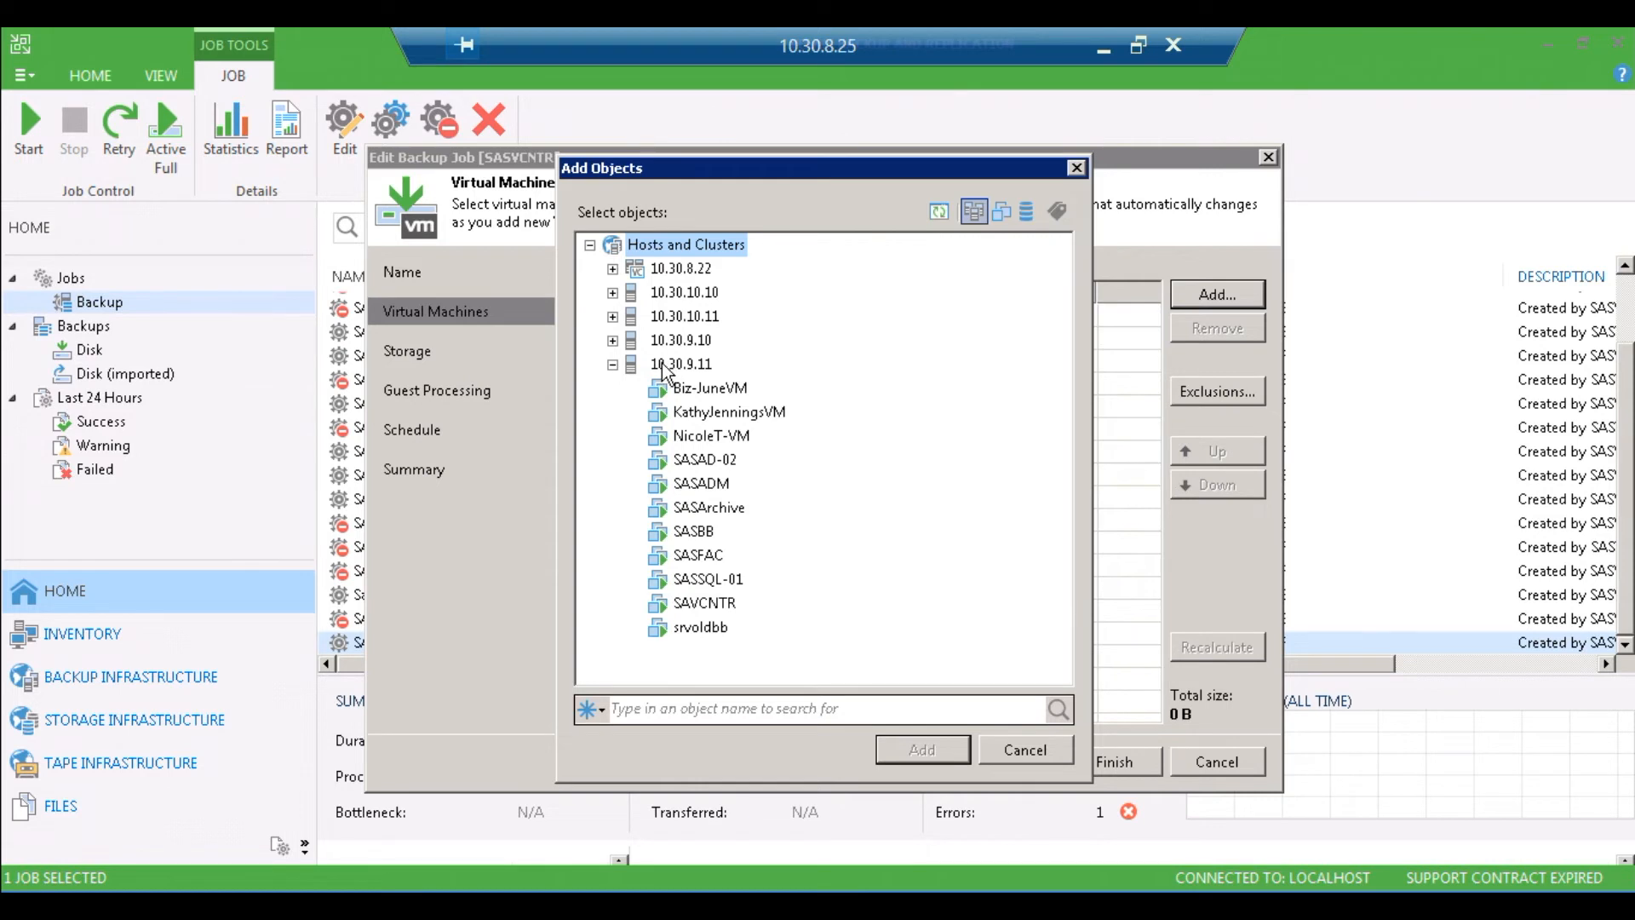
pyautogui.moveTo(733, 614)
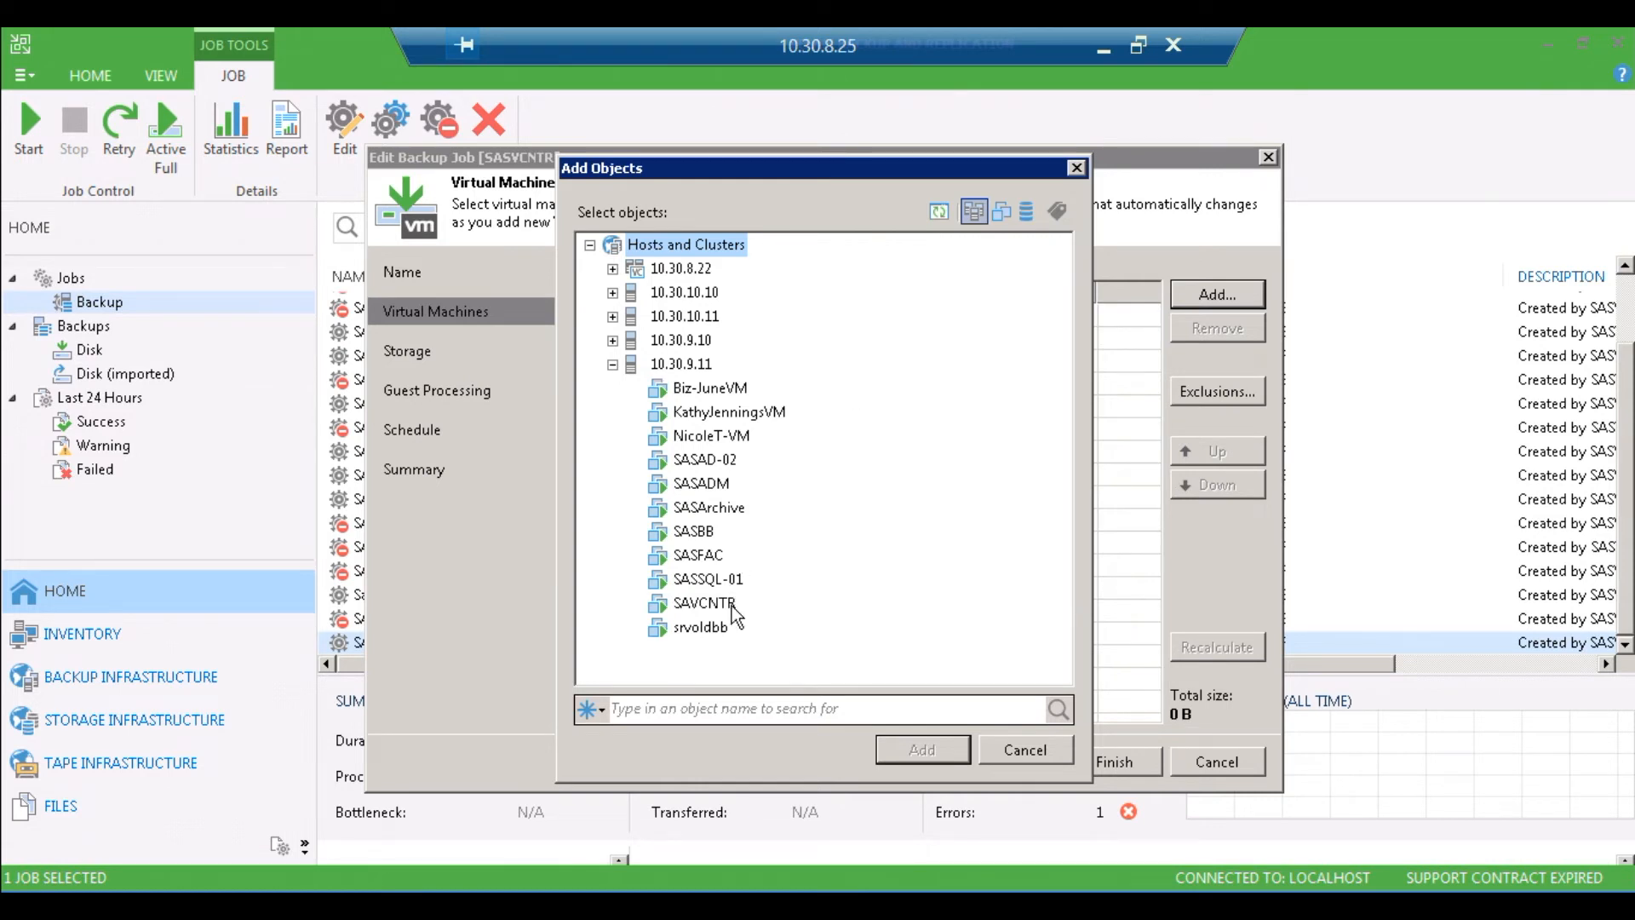
pyautogui.click(702, 603)
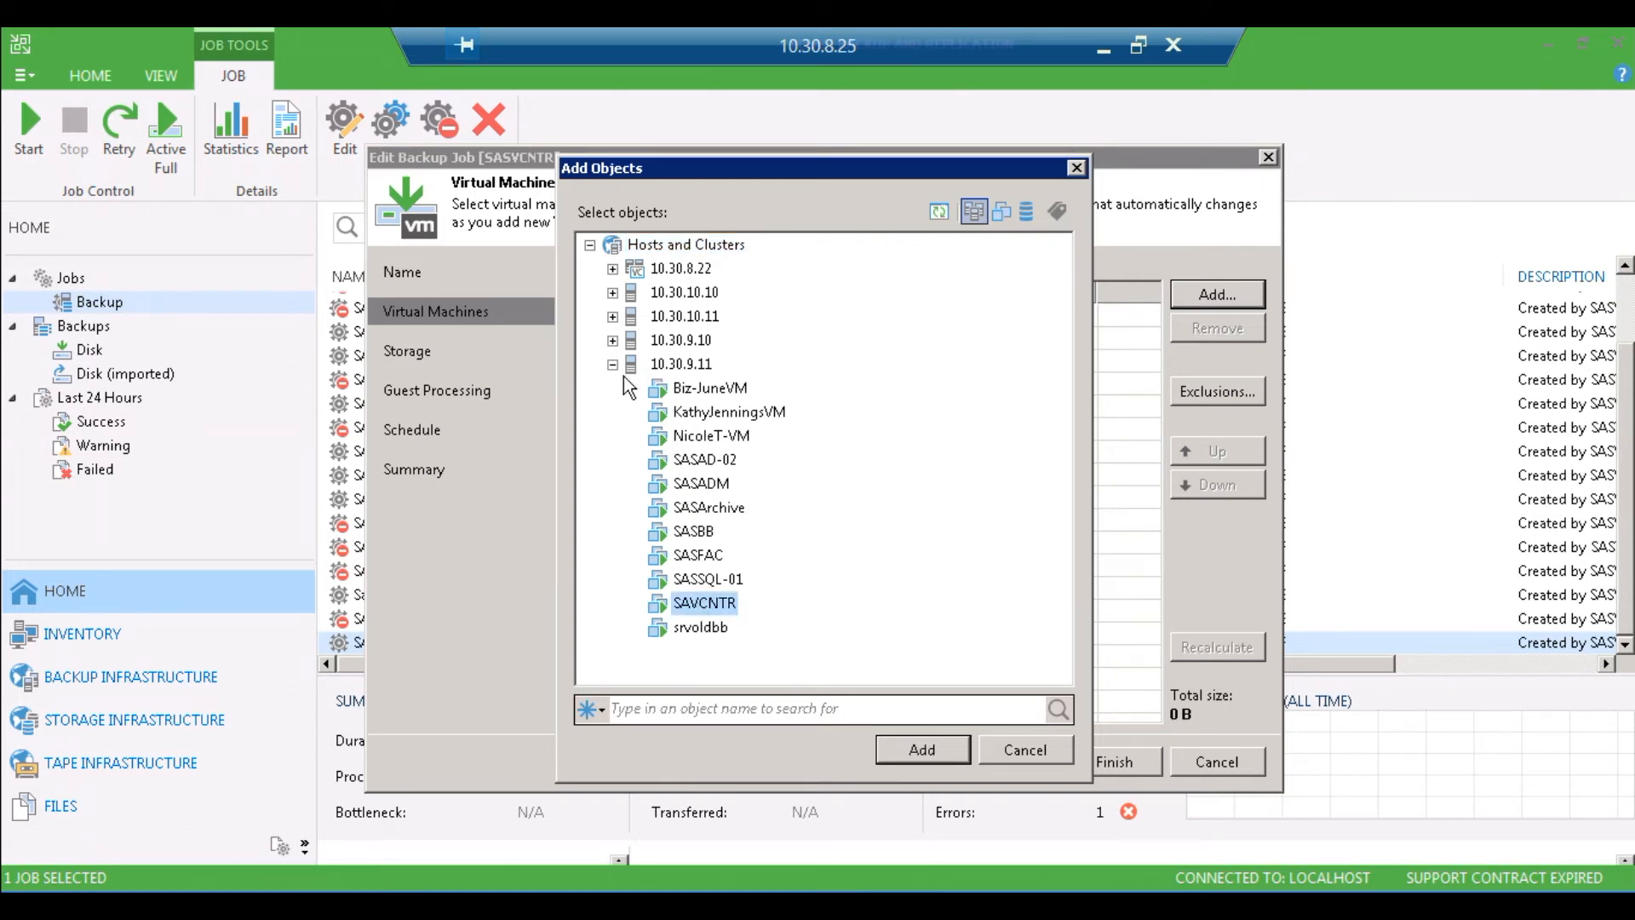
pyautogui.click(920, 749)
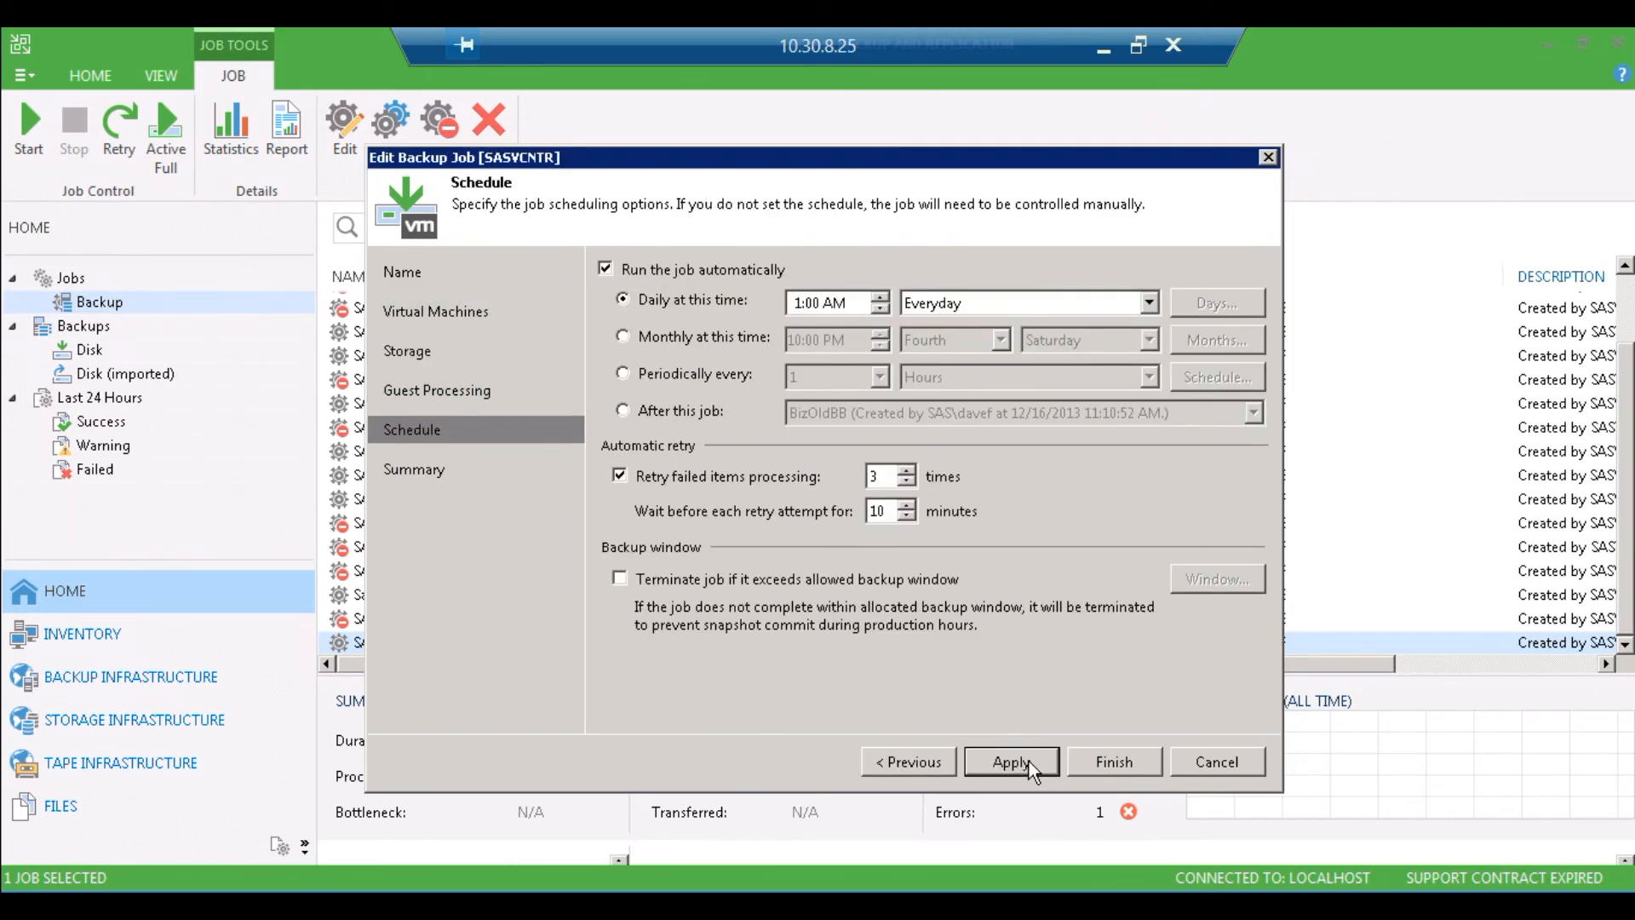
# Step: Apply and finish the SASVCNTR job edits, keeping next run 7/10/2019 1:00
pyautogui.click(1008, 761)
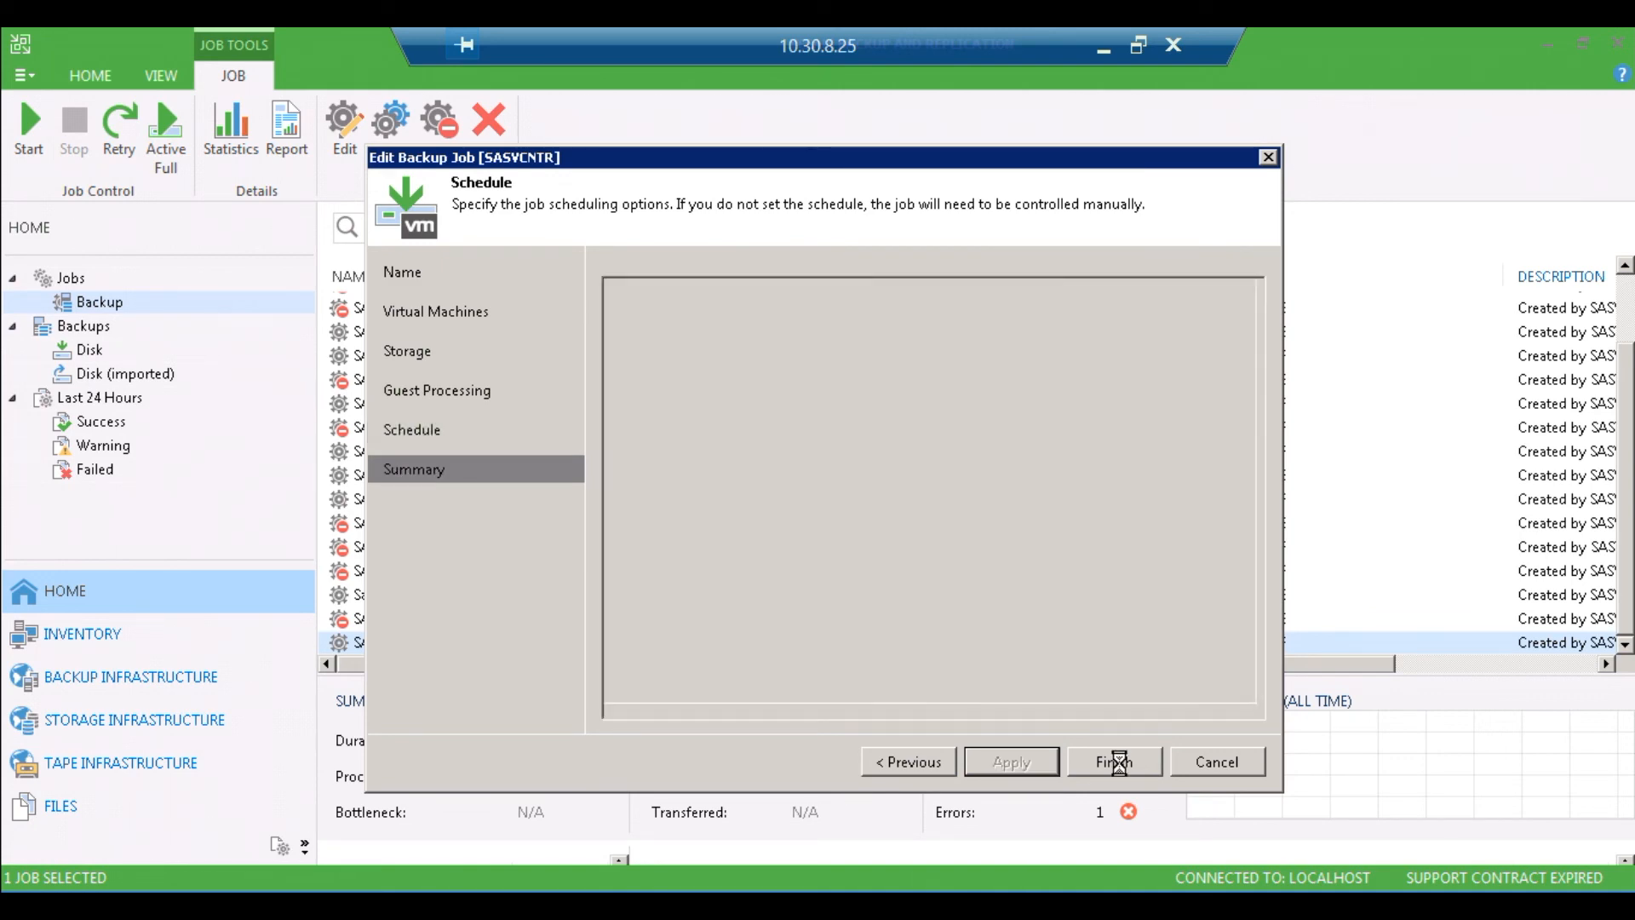
pyautogui.click(1008, 762)
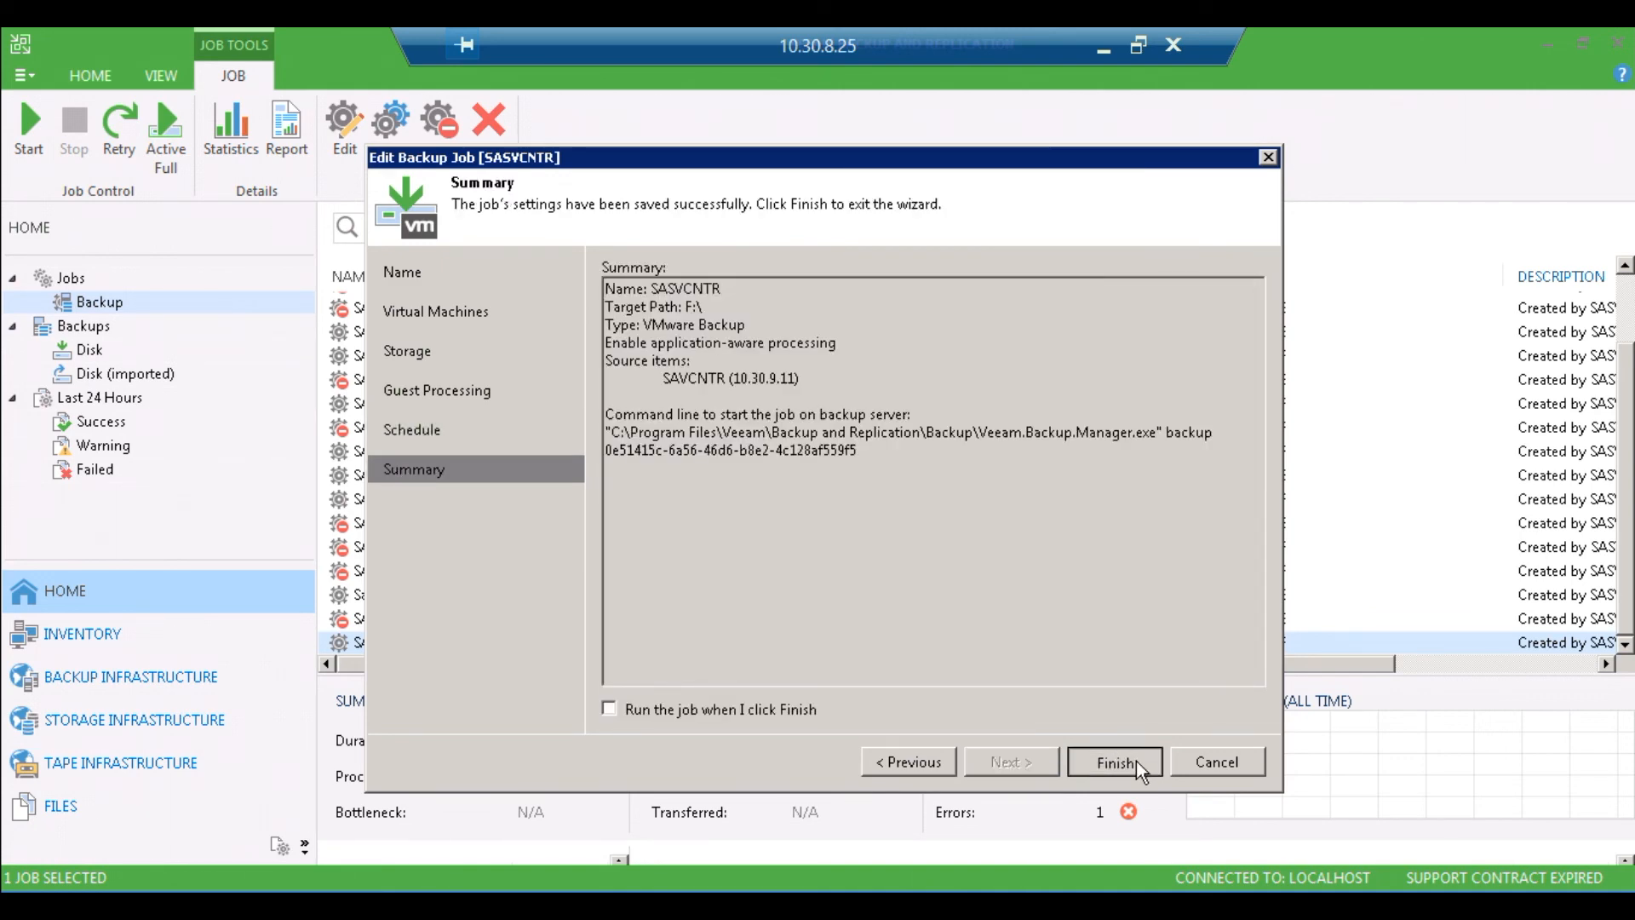
pyautogui.click(1114, 762)
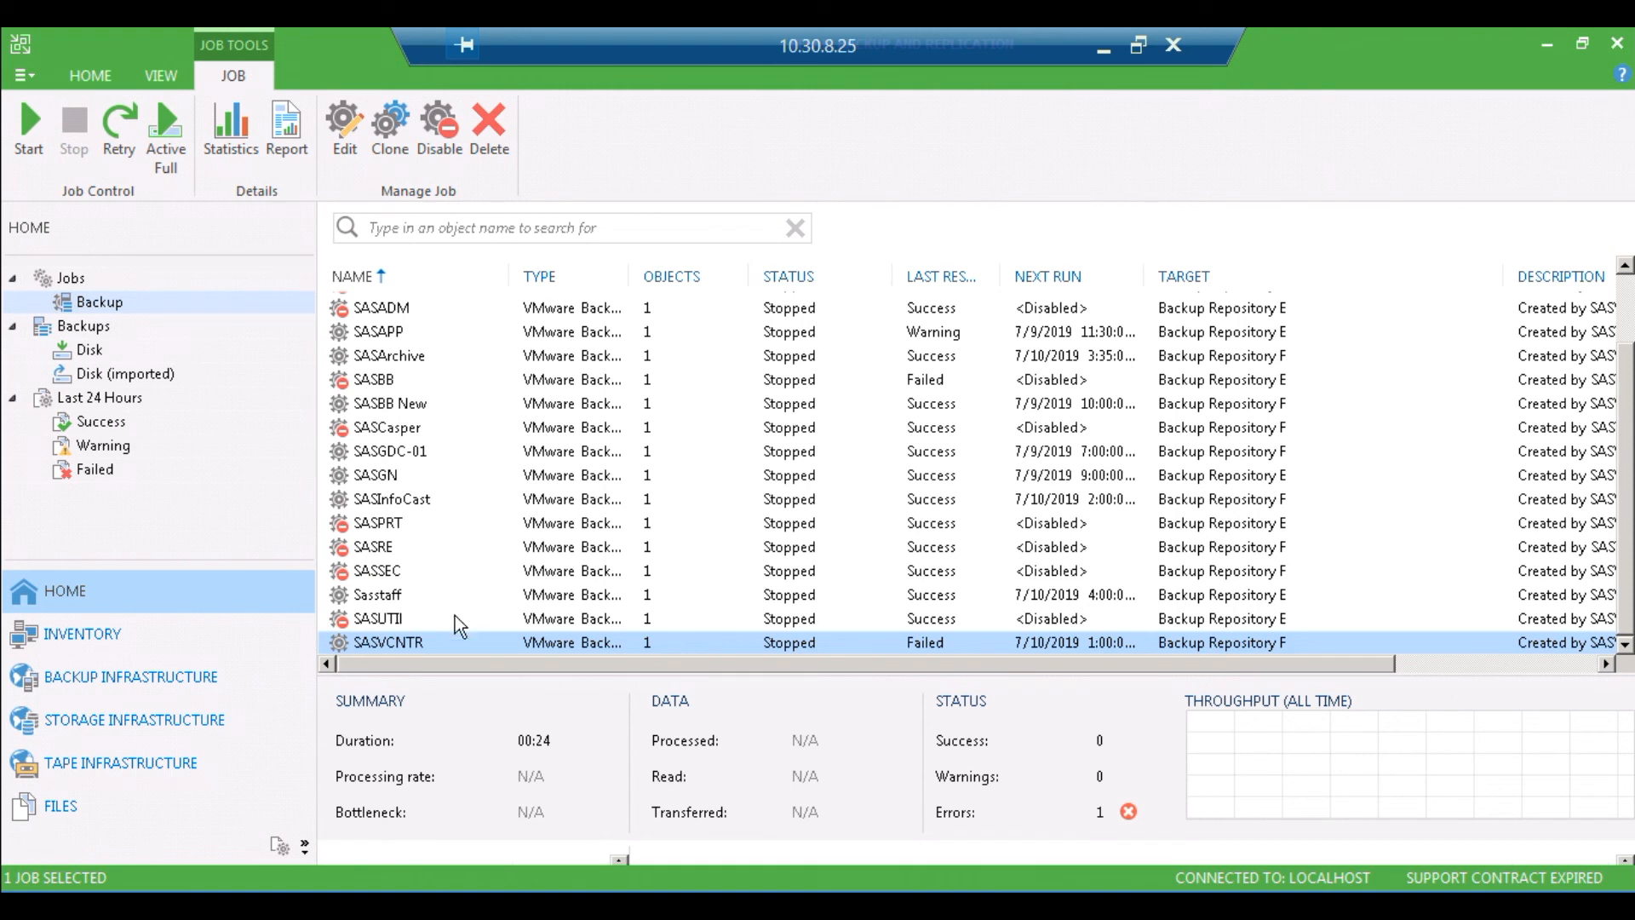
pyautogui.moveTo(491, 635)
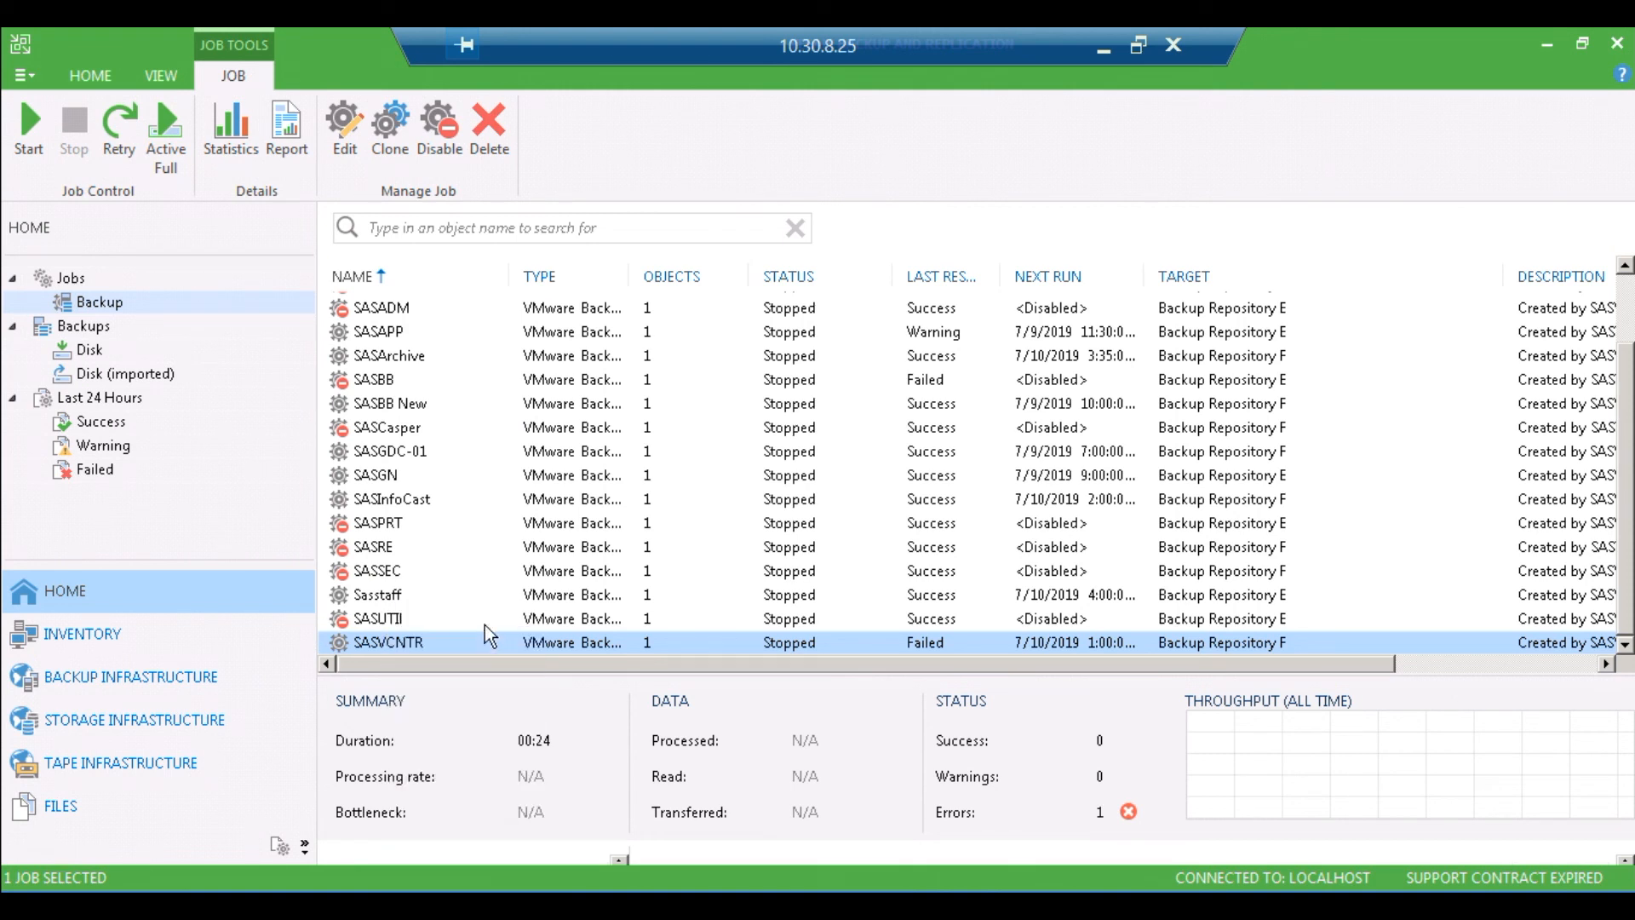
# Step: Start the SASVCNTR job from the Job ribbon, showing 0% completed
pyautogui.click(28, 130)
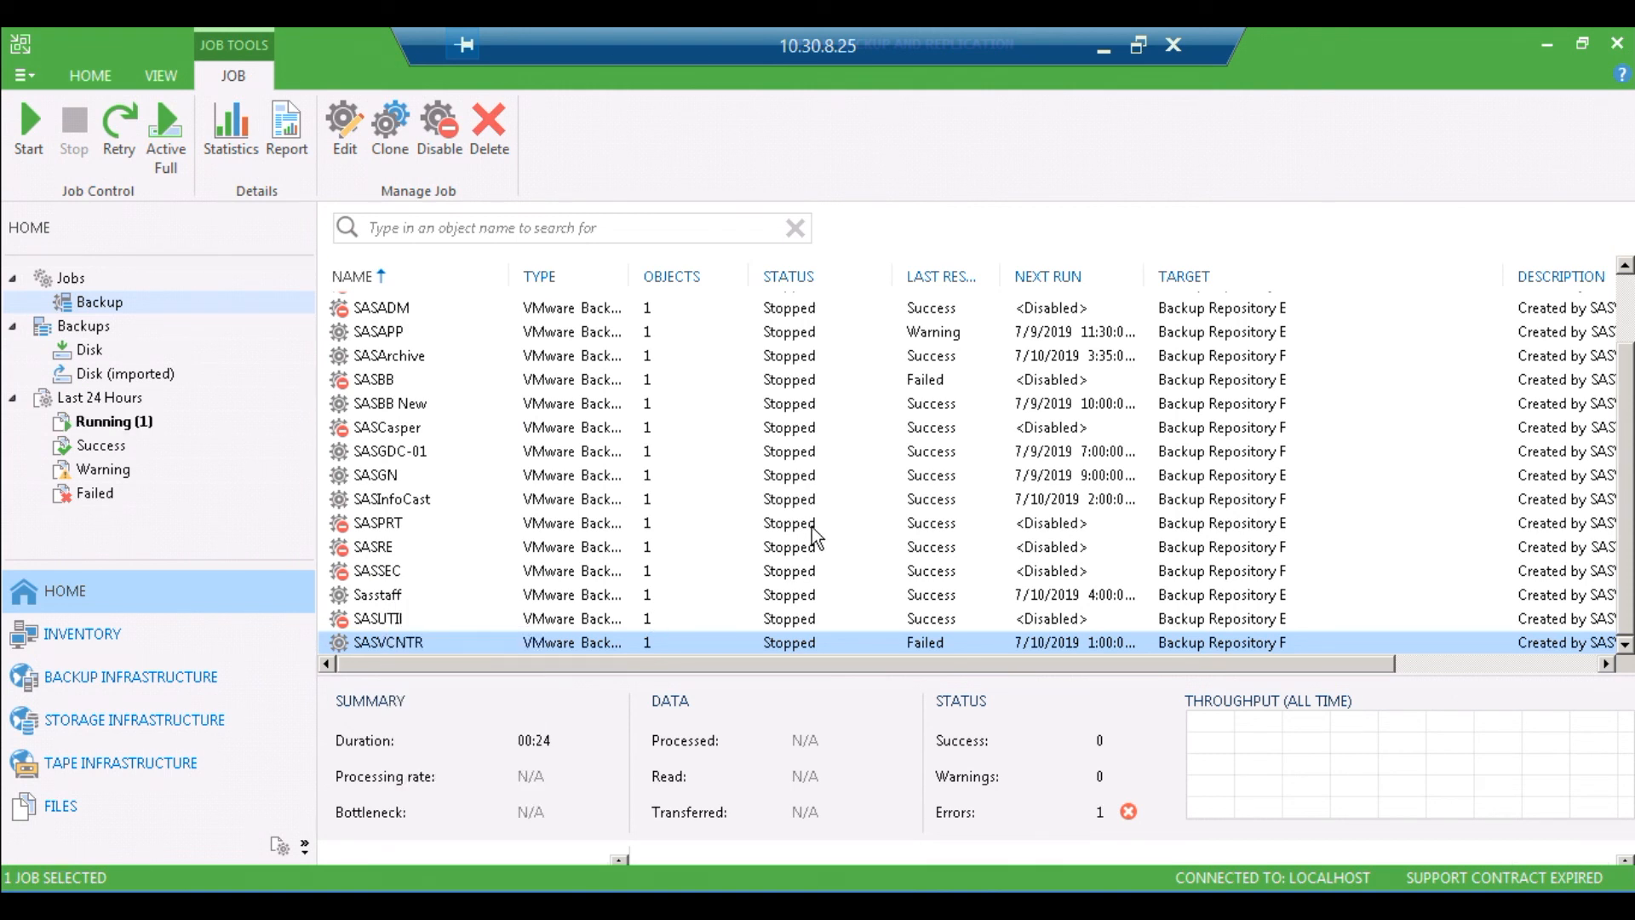
pyautogui.click(28, 125)
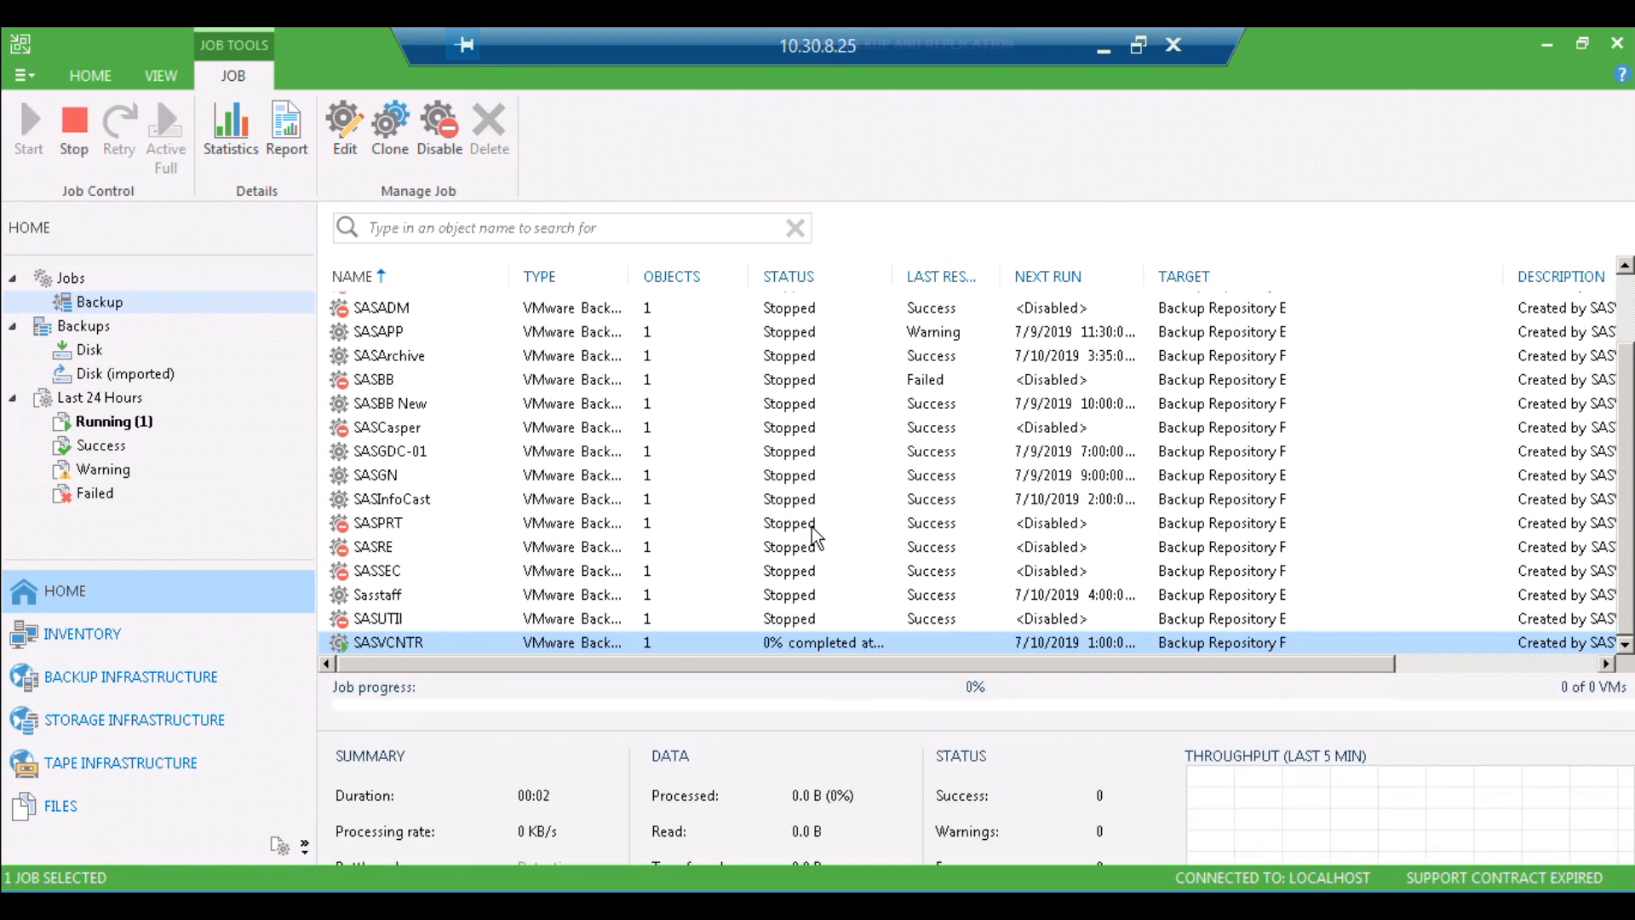